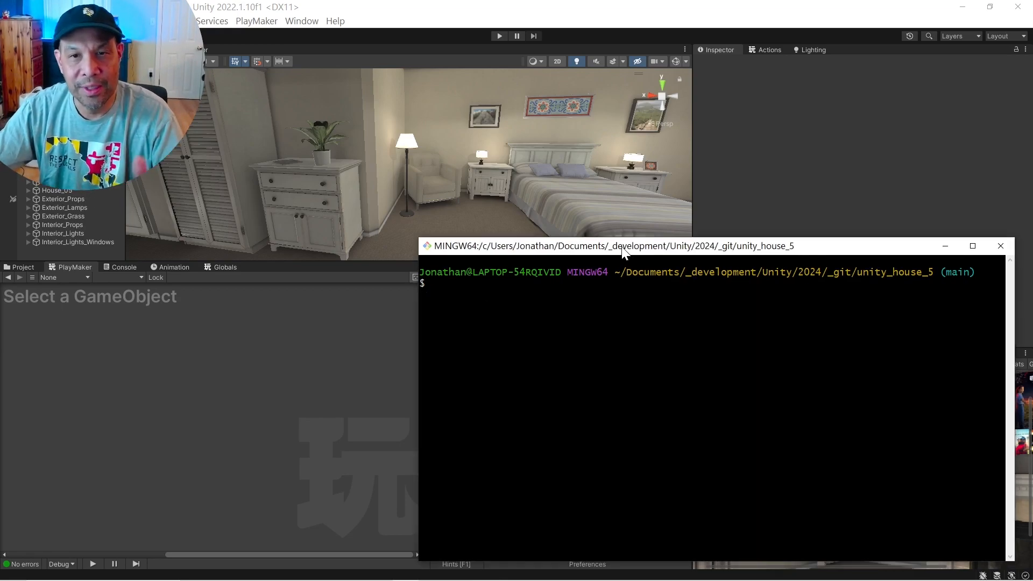
- Dismiss the MINGW64 Git Bash window to return to the Unity house scene
{"action": "type", "text": "st"}
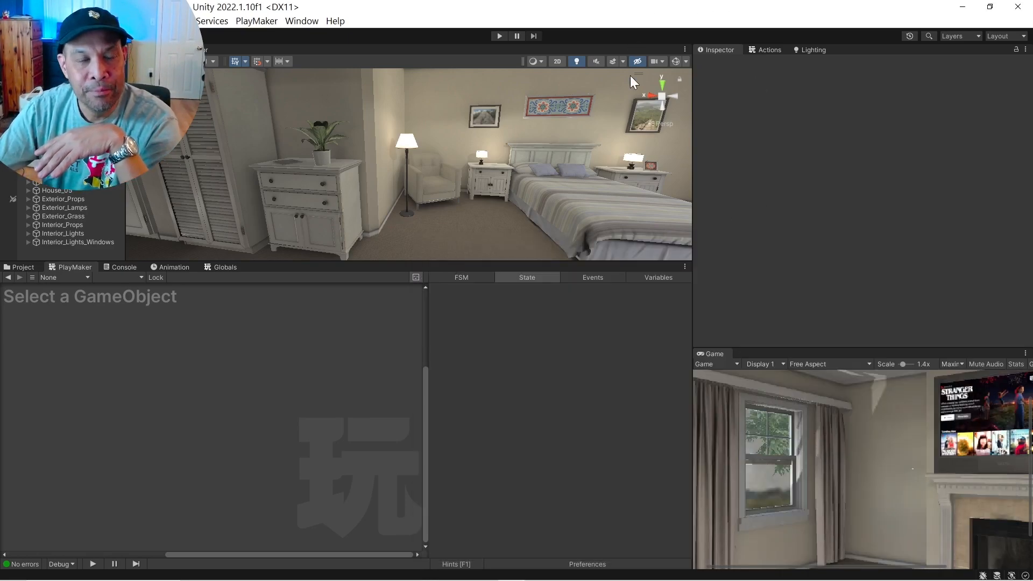
- Select Lamp_table_B, run the game to test its interaction, then stop it
{"action": "left_click", "coordinate": [78, 256]}
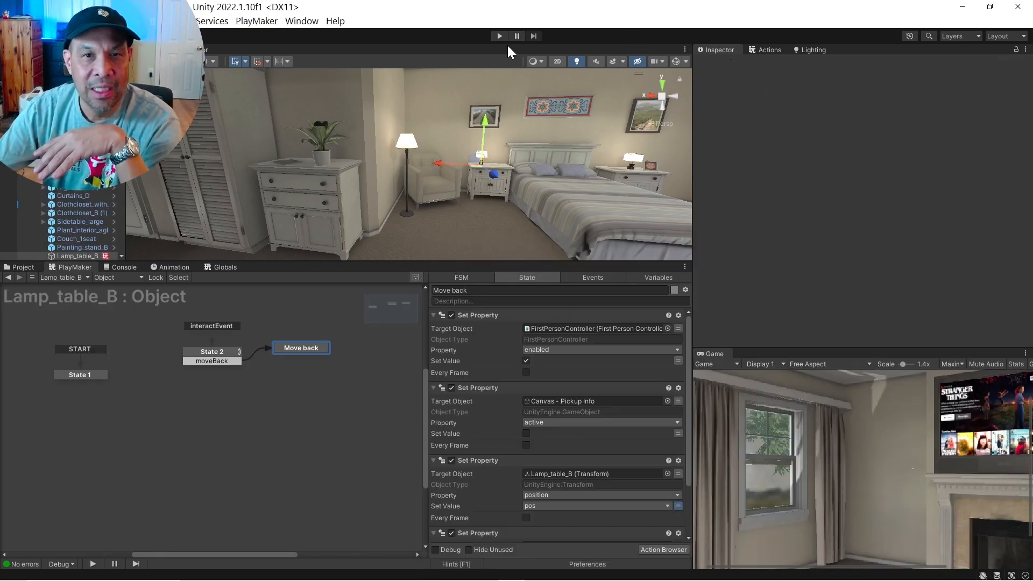
{"action": "left_click", "coordinate": [498, 36]}
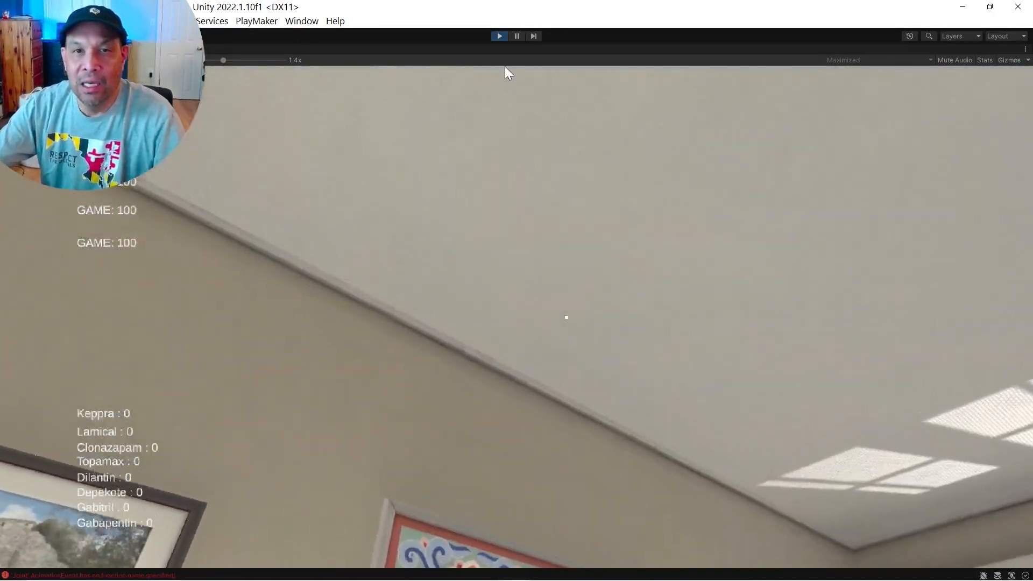
{"action": "left_click", "coordinate": [498, 35]}
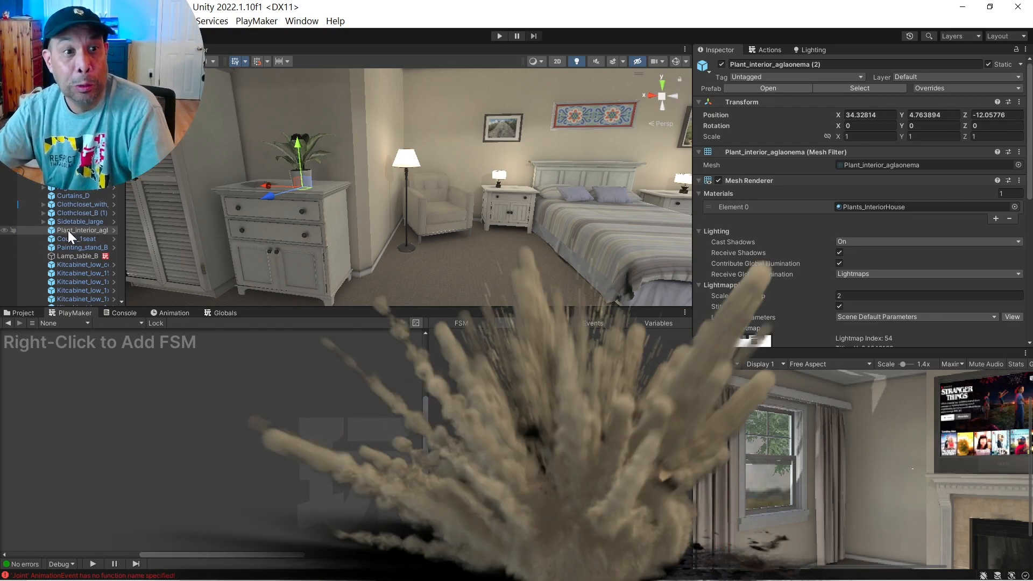
- Unpack Plant_interior_aglaonema (2) from its prefab and scroll to its Box Collider
{"action": "right_click", "coordinate": [66, 231]}
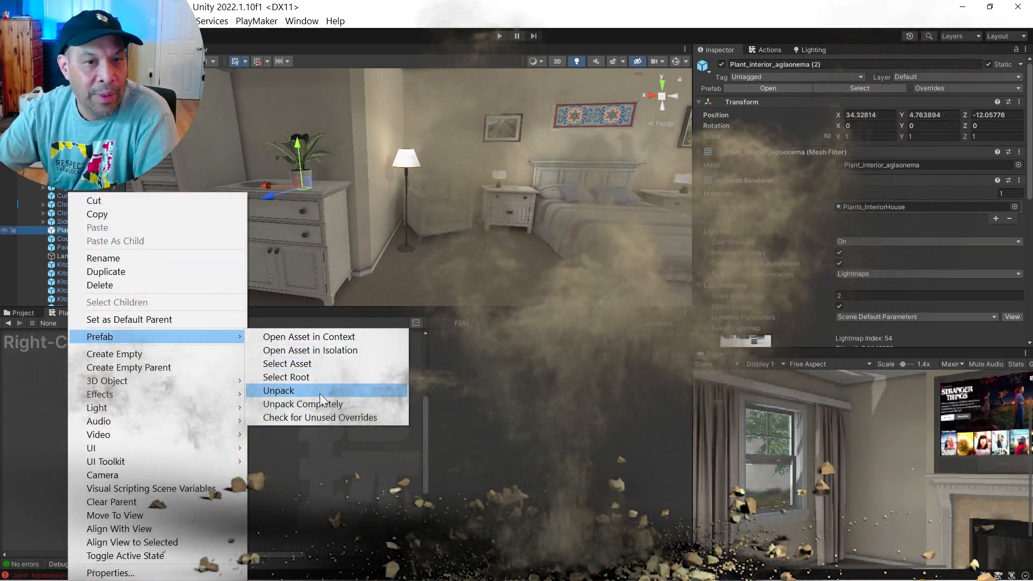
{"action": "left_click", "coordinate": [278, 389]}
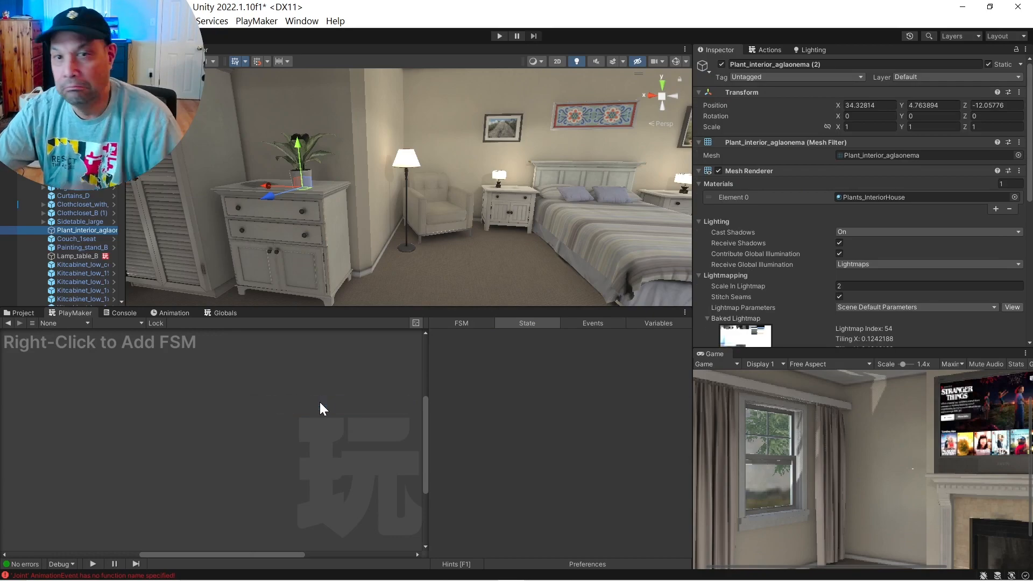
{"action": "scroll", "scroll_direction": "down", "scroll_amount": 3}
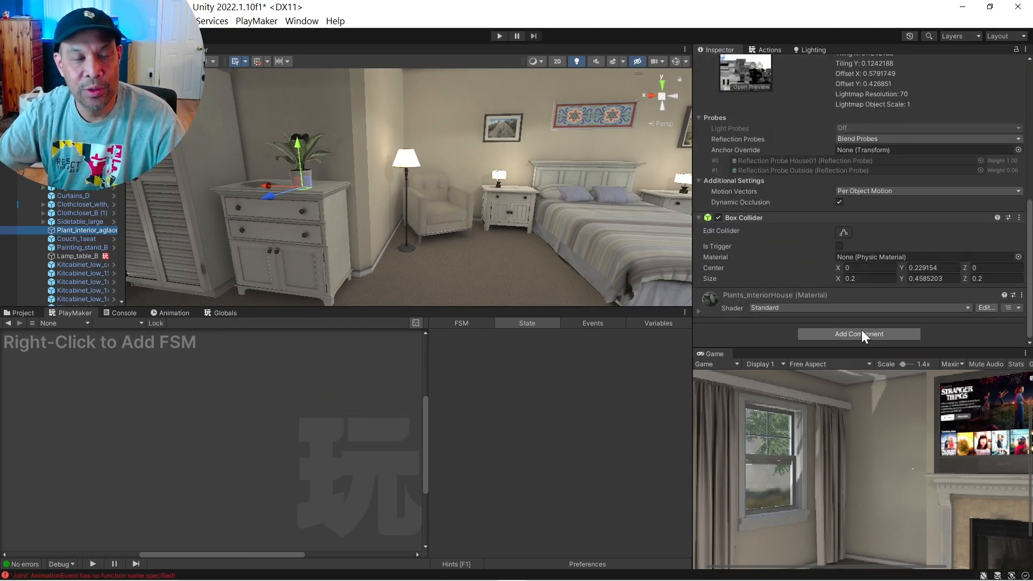
{"action": "mouse_move", "coordinate": [208, 217]}
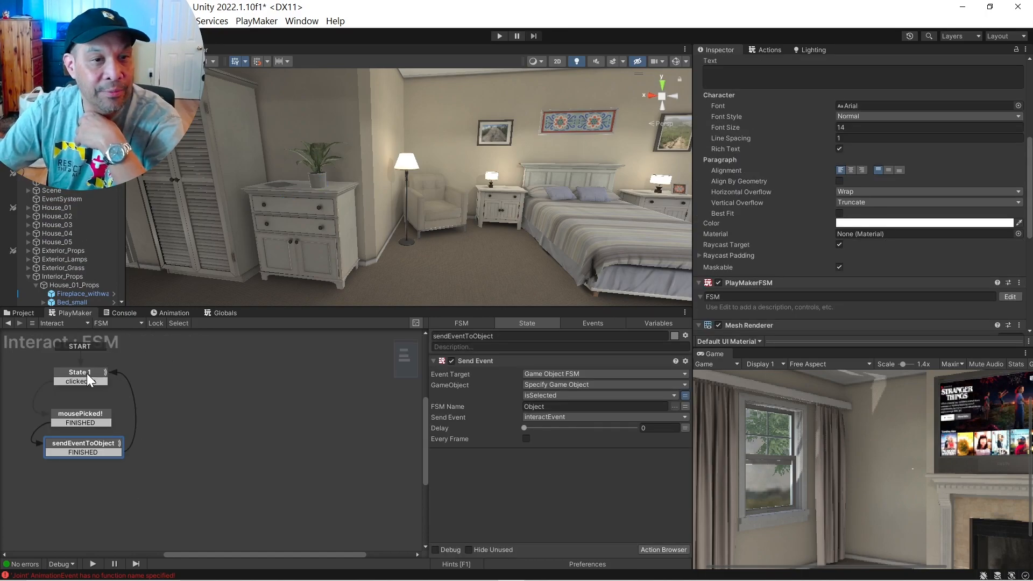
- Inspect the Interact FSM's click, mouse pick and sendEventToObject states and the event's target object
{"action": "left_click", "coordinate": [79, 373]}
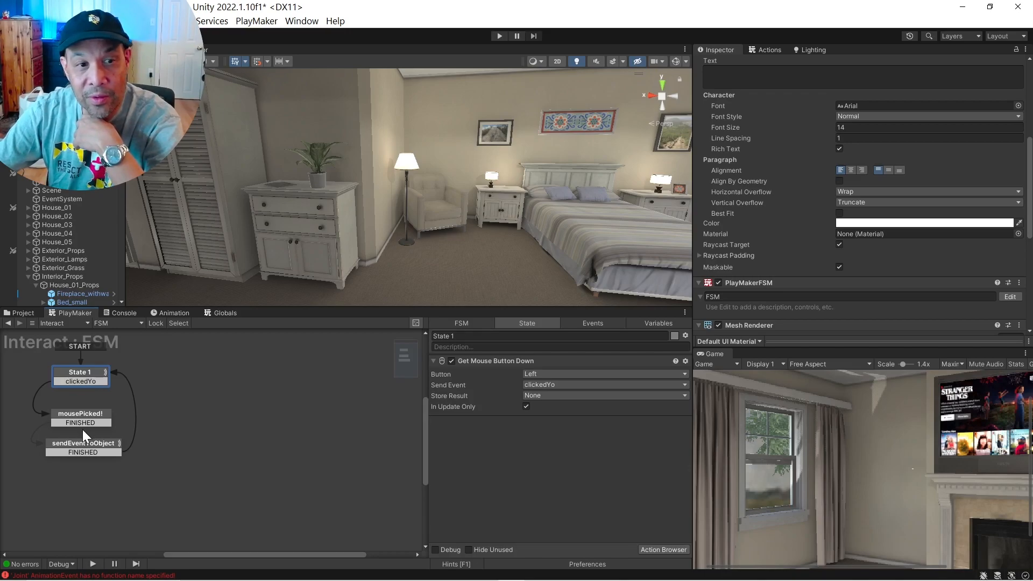
{"action": "left_click", "coordinate": [81, 417]}
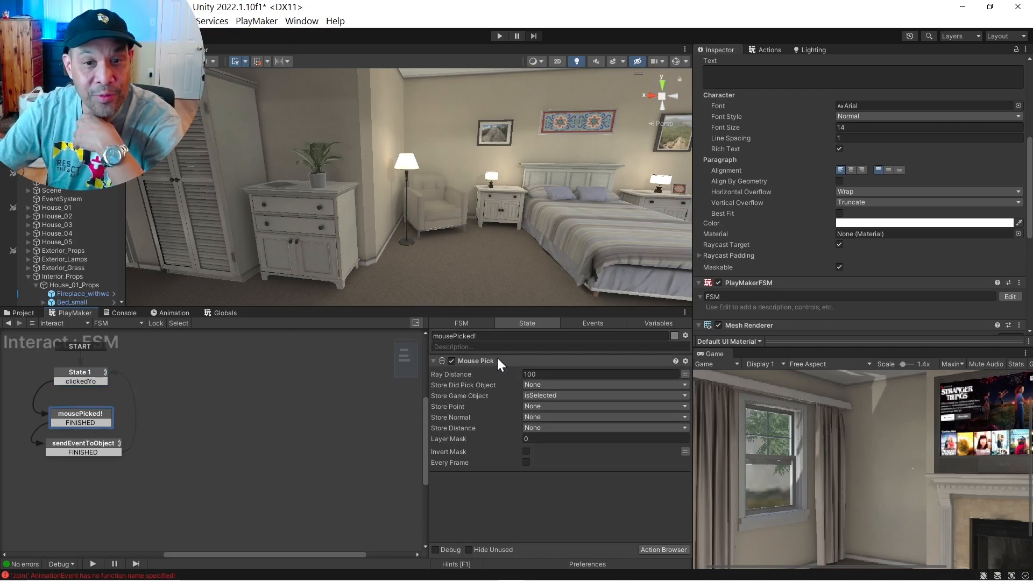
{"action": "mouse_move", "coordinate": [489, 393]}
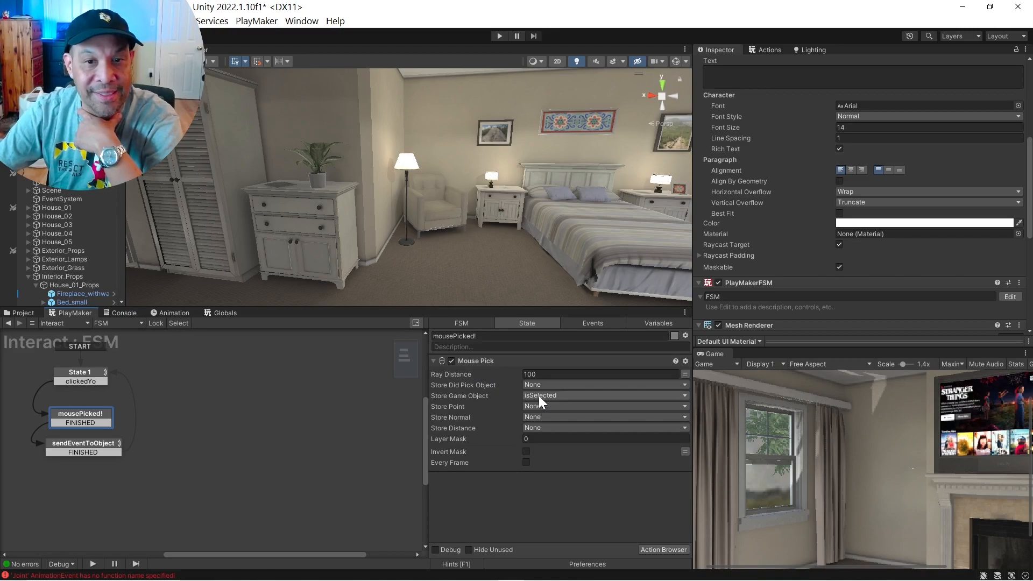
{"action": "mouse_move", "coordinate": [230, 436]}
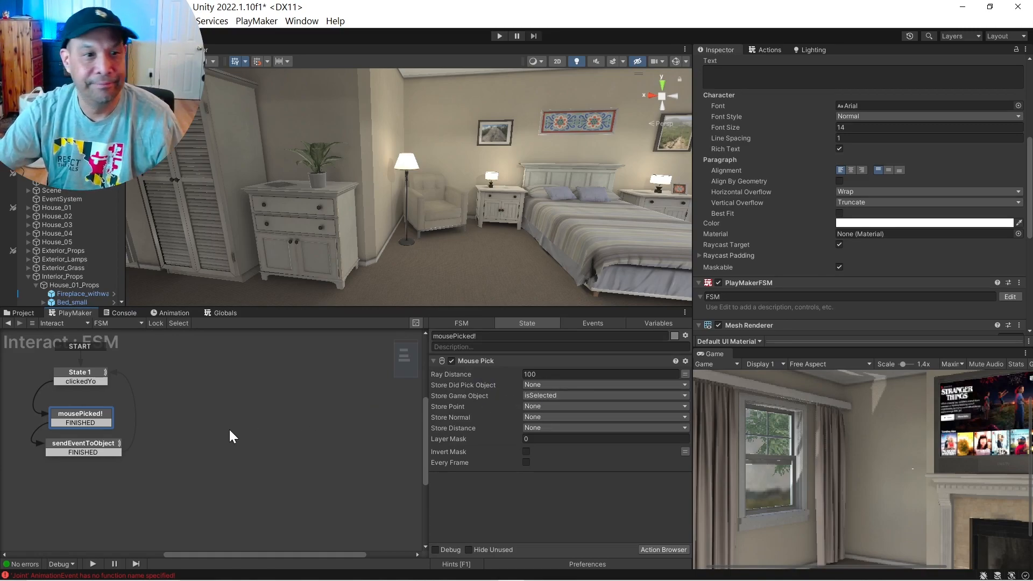
{"action": "left_click", "coordinate": [83, 448]}
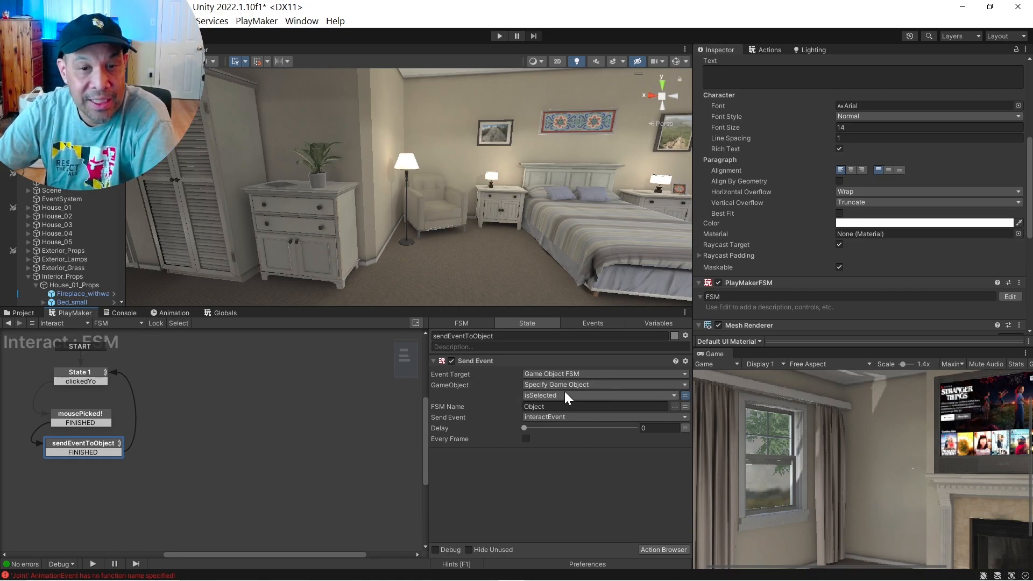
{"action": "left_click", "coordinate": [592, 407]}
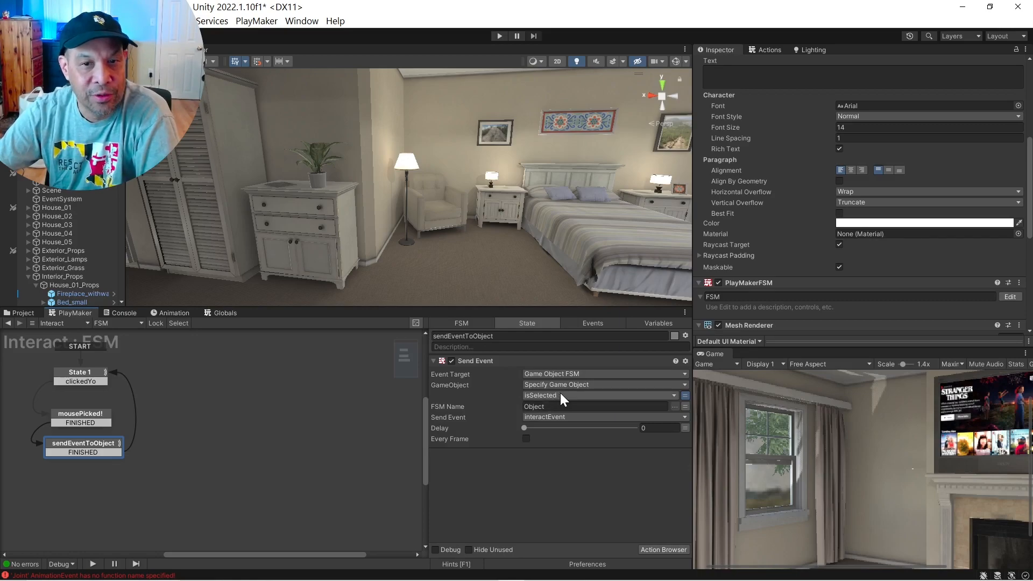
{"action": "left_click", "coordinate": [592, 407]}
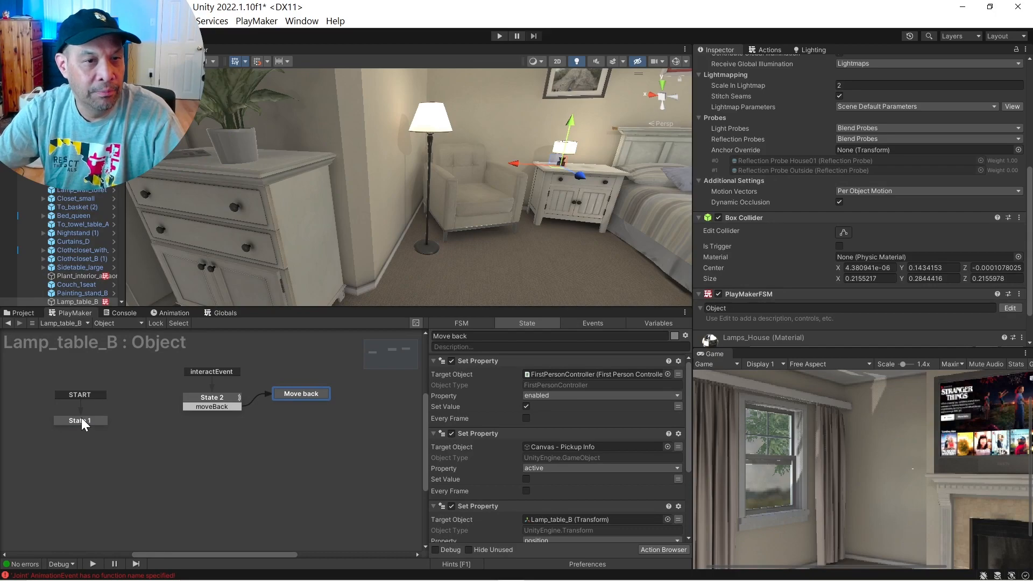
- View Lamp_table_B's State 1 Get Property actions storing its position and rotation
{"action": "left_click", "coordinate": [81, 420]}
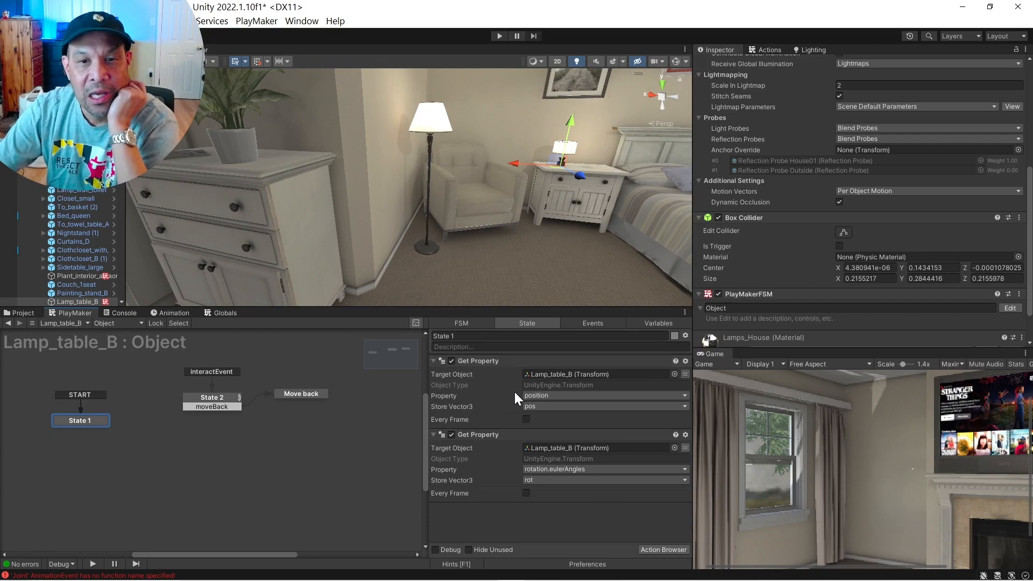
{"action": "mouse_move", "coordinate": [178, 303]}
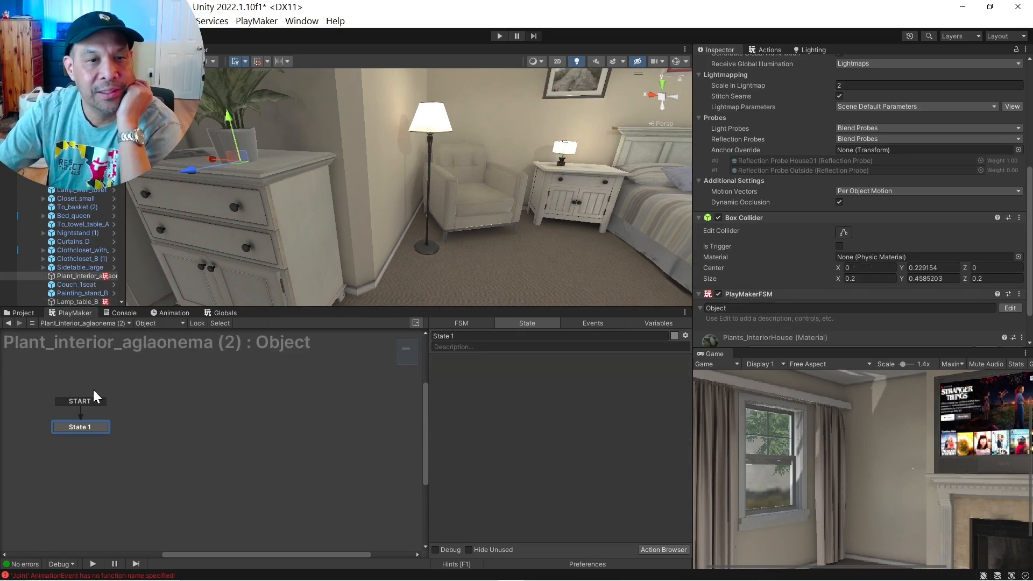
{"action": "mouse_move", "coordinate": [112, 427]}
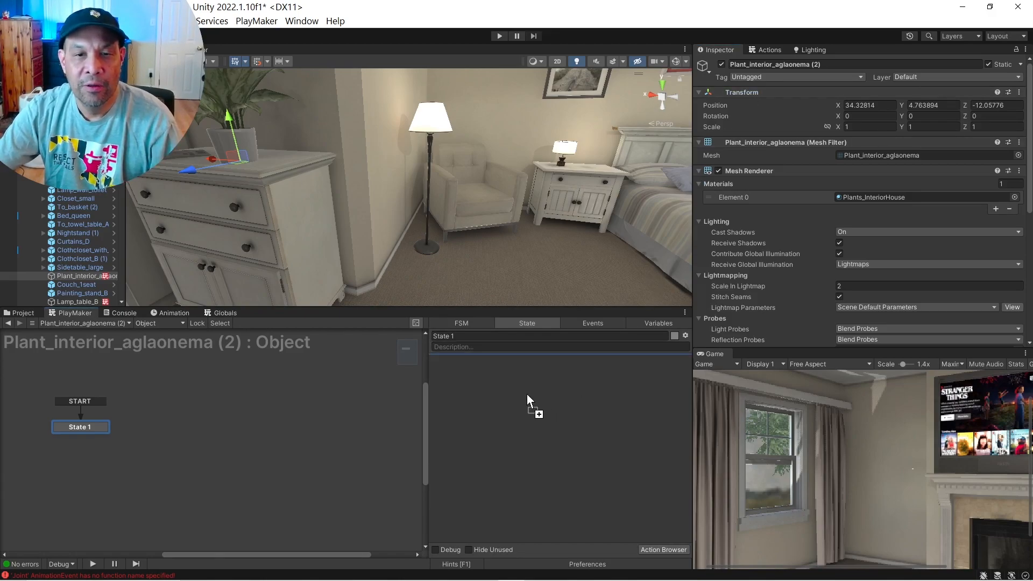
- Add a Transform Get Property action storing the plant's position in a new pos variable
{"action": "left_click", "coordinate": [530, 400]}
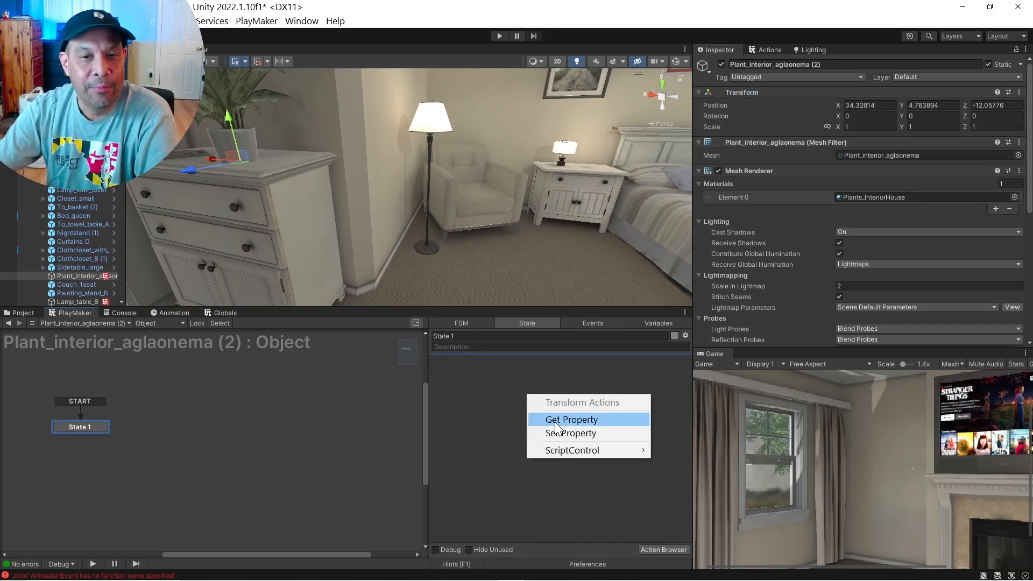
{"action": "left_click", "coordinate": [570, 420]}
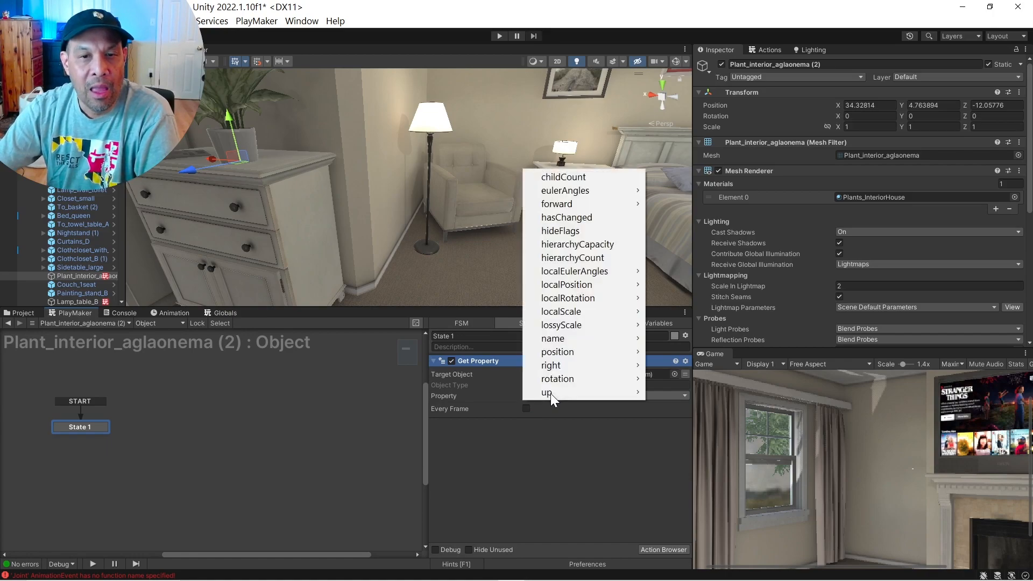
{"action": "mouse_move", "coordinate": [557, 350]}
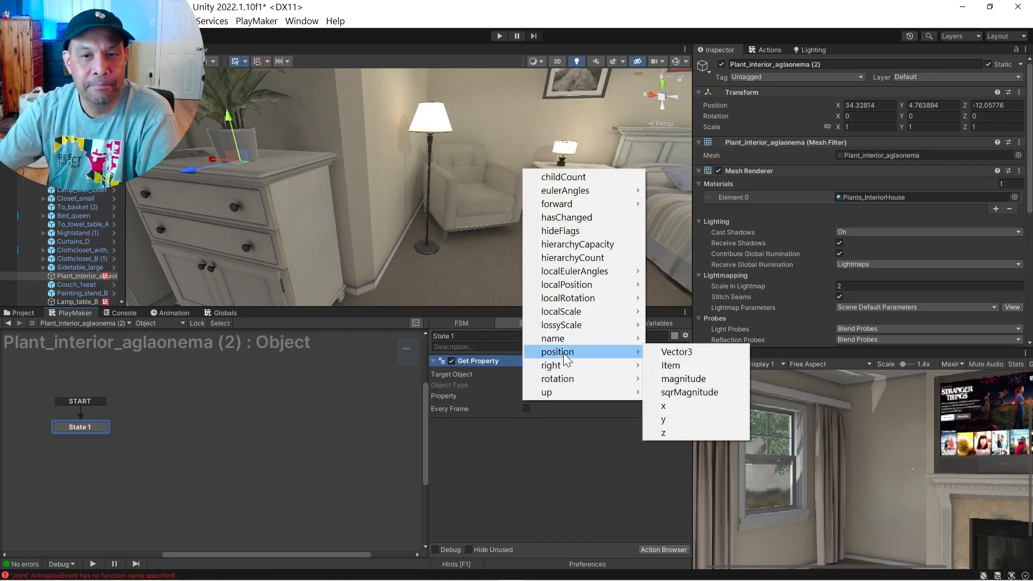
{"action": "mouse_move", "coordinate": [677, 351]}
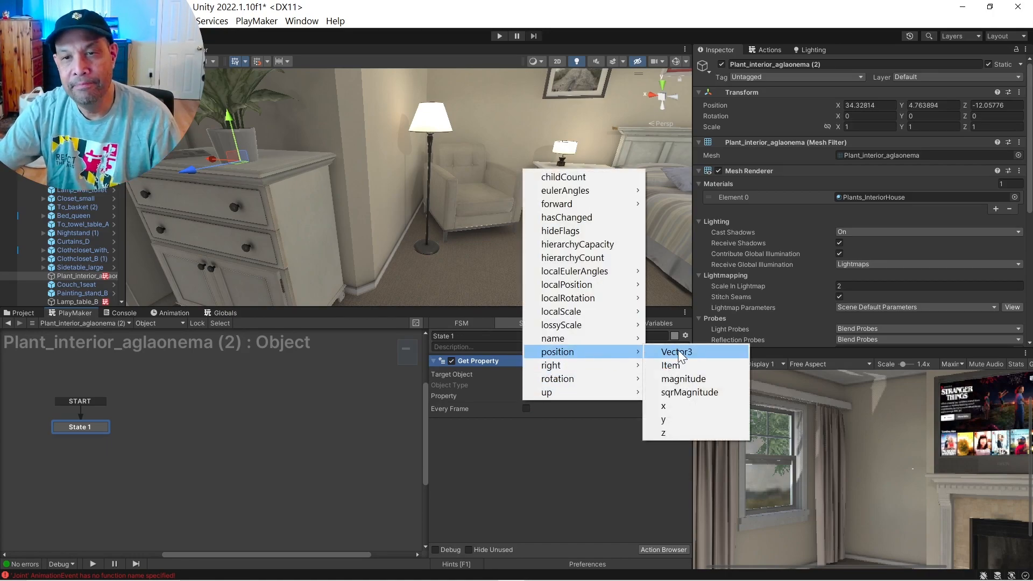
{"action": "left_click", "coordinate": [675, 351]}
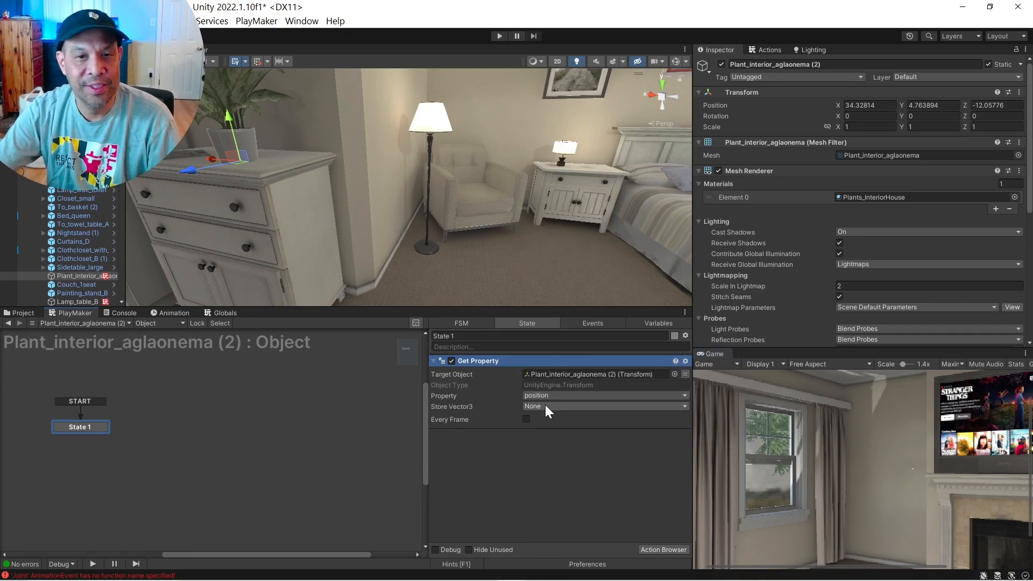
{"action": "left_click", "coordinate": [603, 406]}
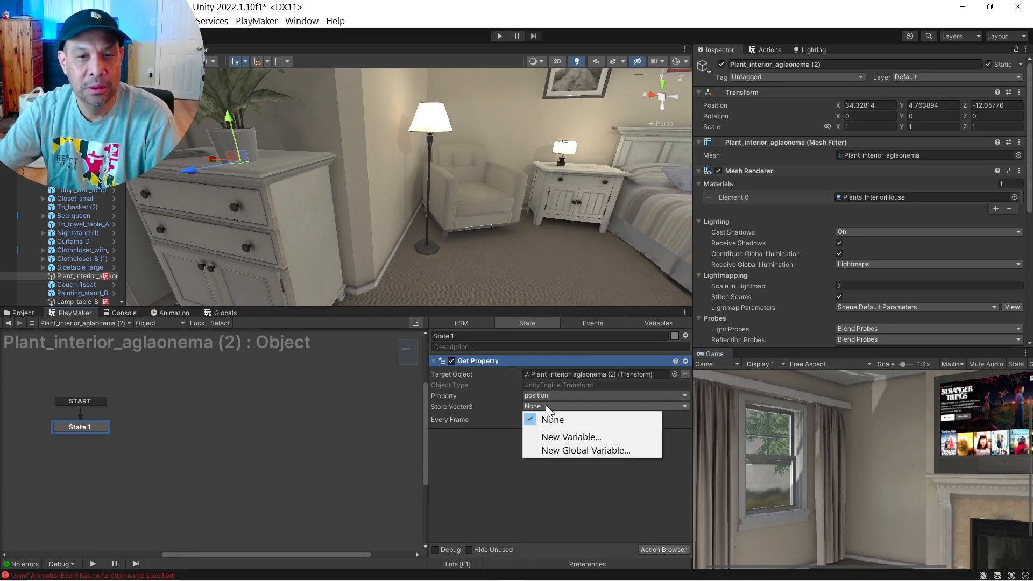
{"action": "left_click", "coordinate": [571, 436]}
{"action": "type", "text": "pos"}
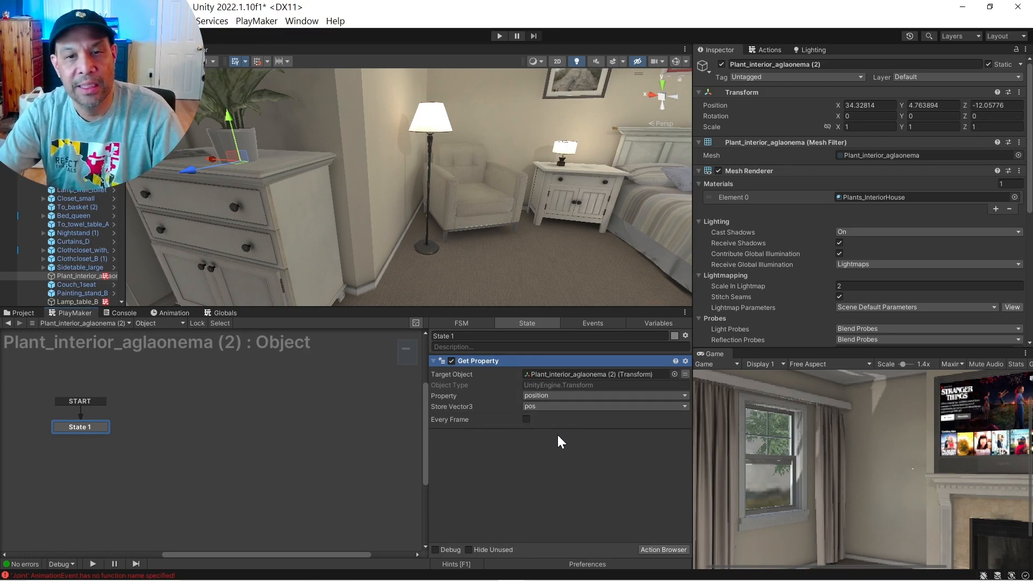
{"action": "mouse_move", "coordinate": [754, 103]}
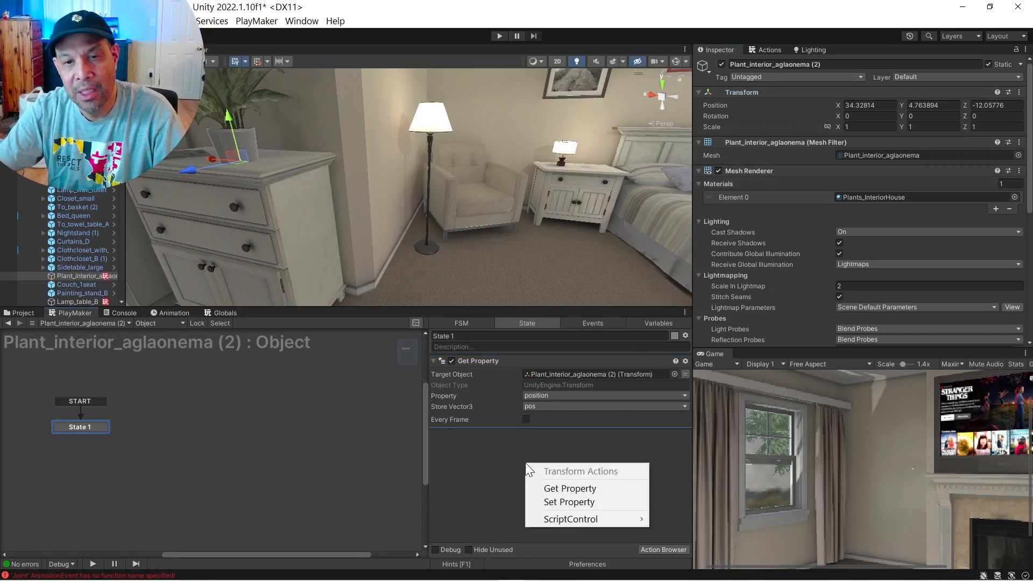
{"action": "mouse_move", "coordinate": [569, 488]}
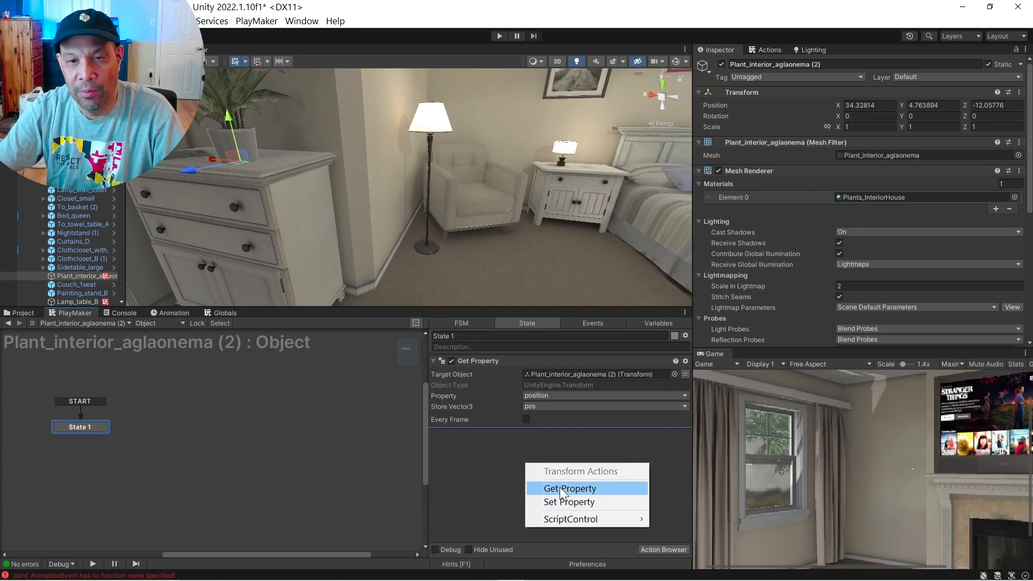
- Add a second Get Property action storing rotation.eulerAngles in a new variable
{"action": "left_click", "coordinate": [570, 488]}
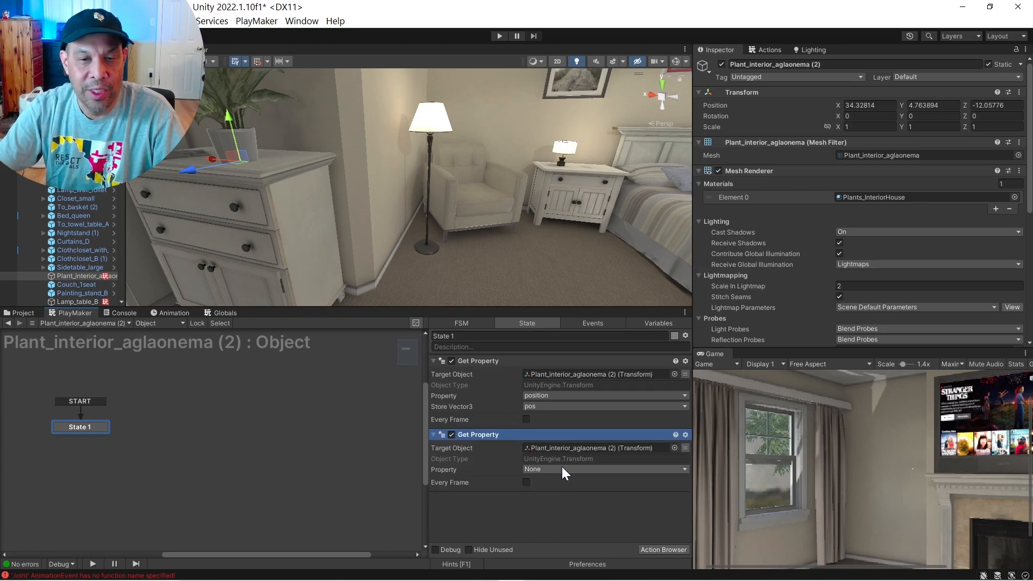
{"action": "left_click", "coordinate": [601, 469]}
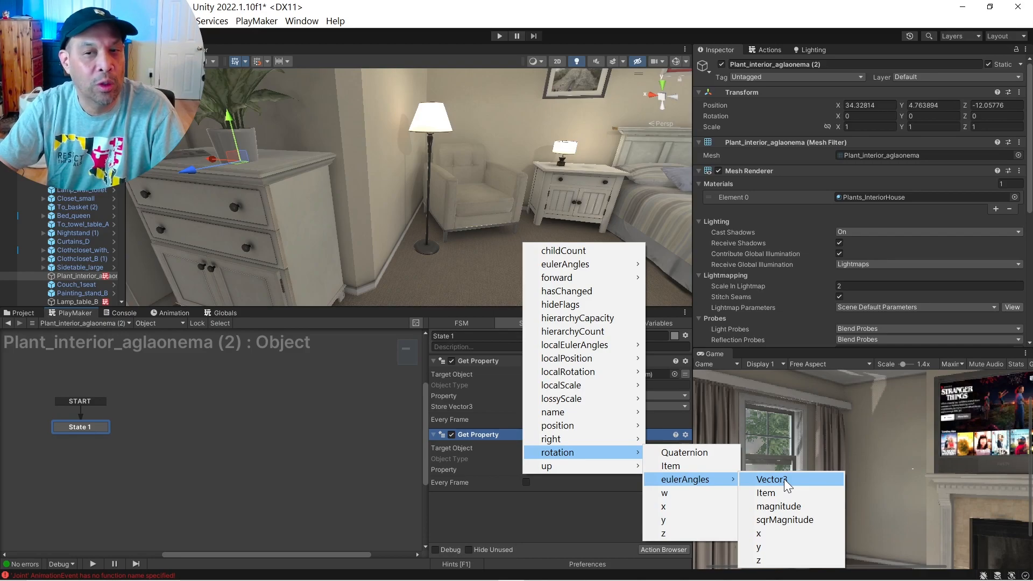
{"action": "left_click", "coordinate": [770, 479]}
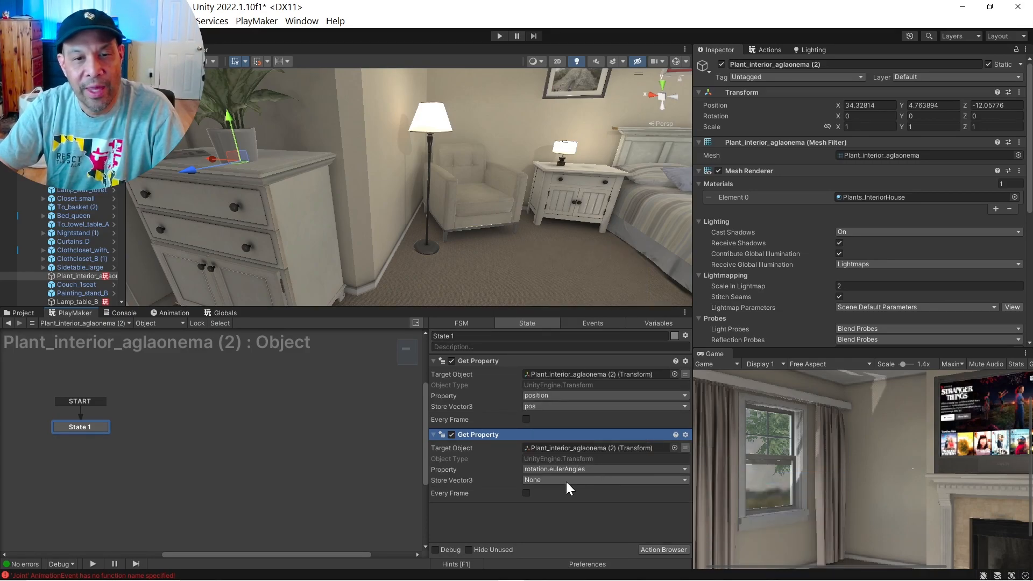
{"action": "left_click", "coordinate": [602, 480]}
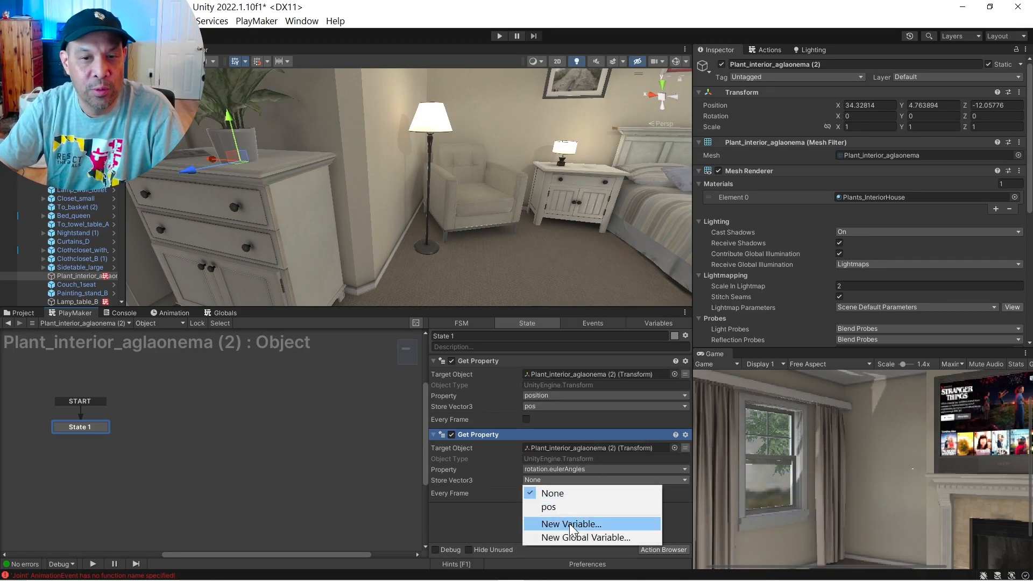
{"action": "left_click", "coordinate": [570, 524]}
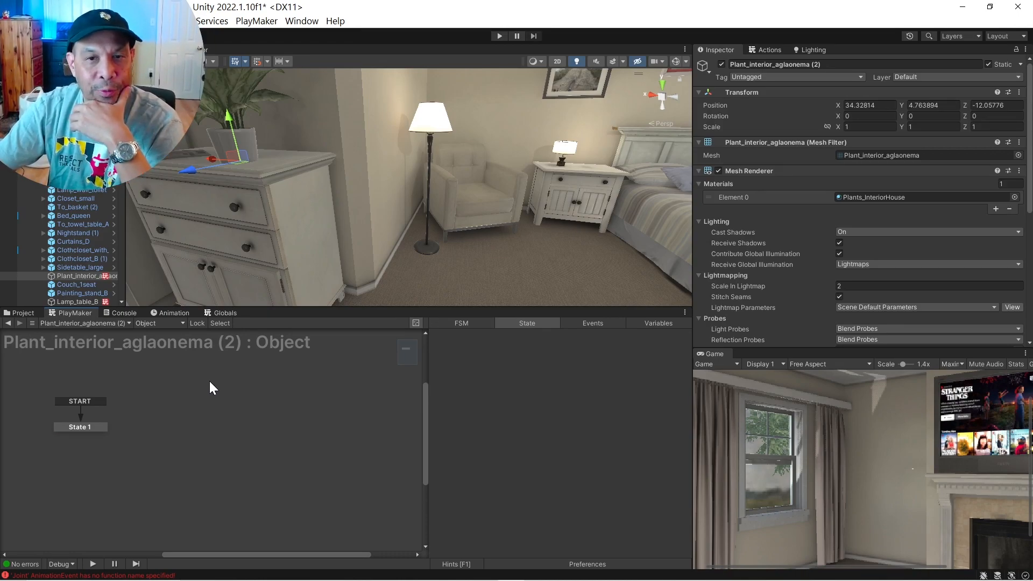
- Bring up the FSM graph menu for adding a global transition from Custom Events
{"action": "right_click", "coordinate": [212, 388]}
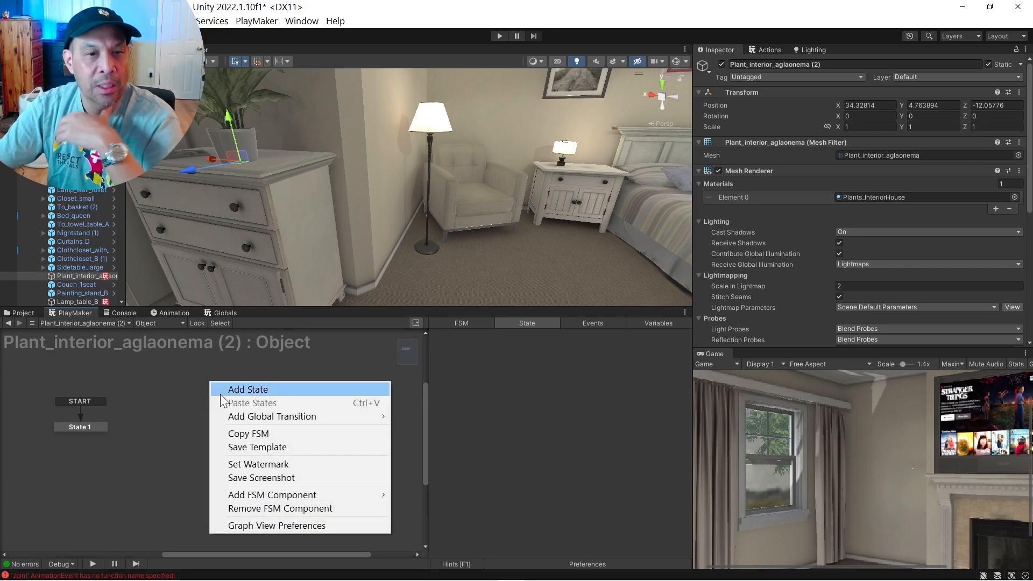
{"action": "mouse_move", "coordinate": [273, 415]}
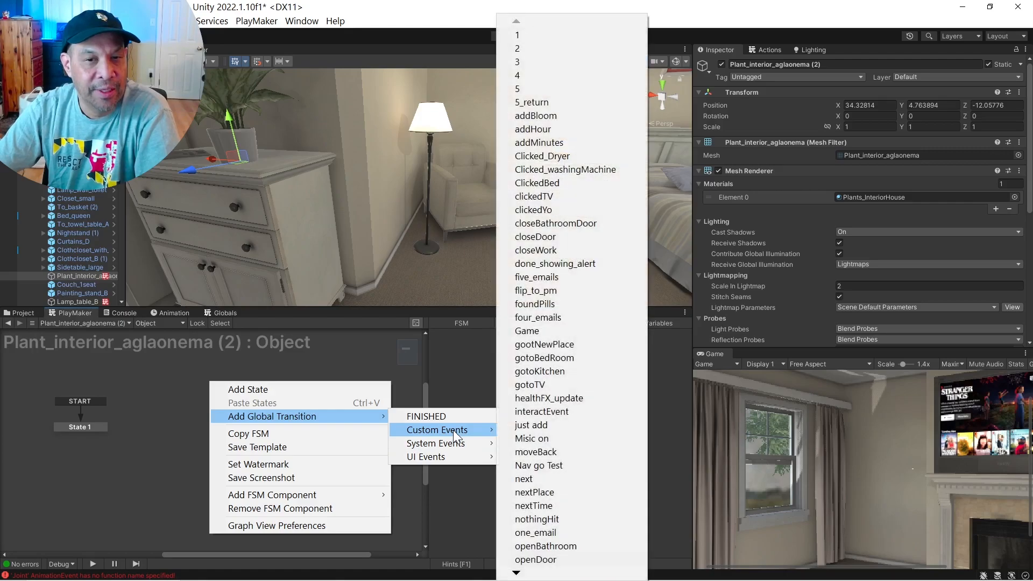
{"action": "mouse_move", "coordinate": [541, 411]}
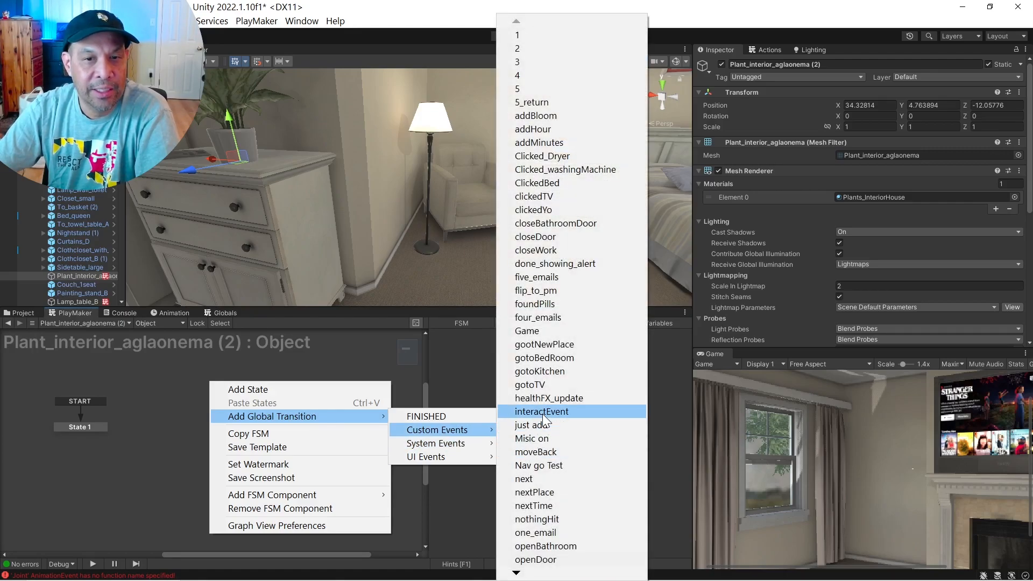
- Create State 2 via a global interactEvent transition, then view Lamp_table_B's starting state for reference
{"action": "left_click", "coordinate": [541, 411]}
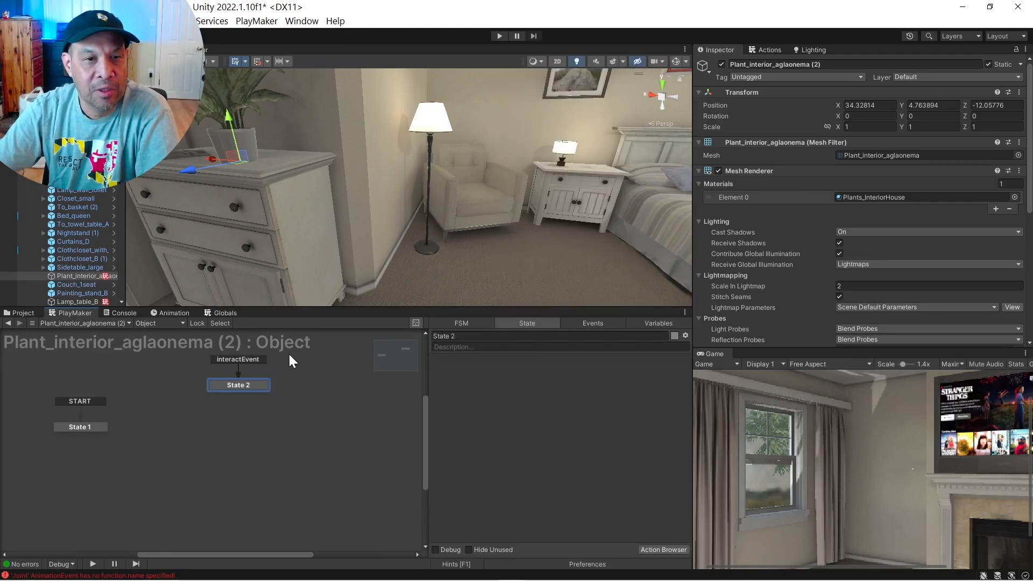
{"action": "mouse_move", "coordinate": [252, 368]}
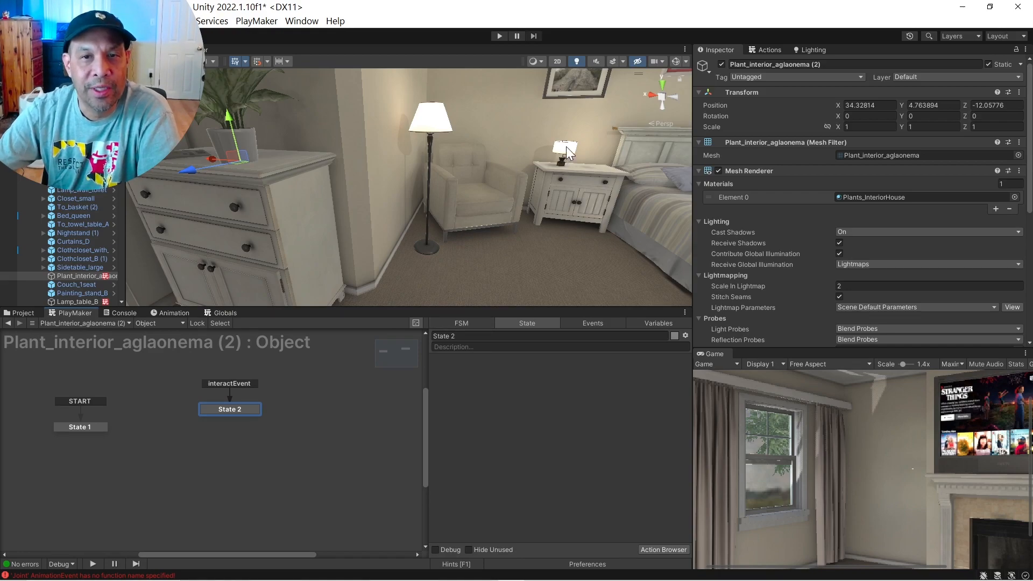
{"action": "left_click", "coordinate": [76, 301]}
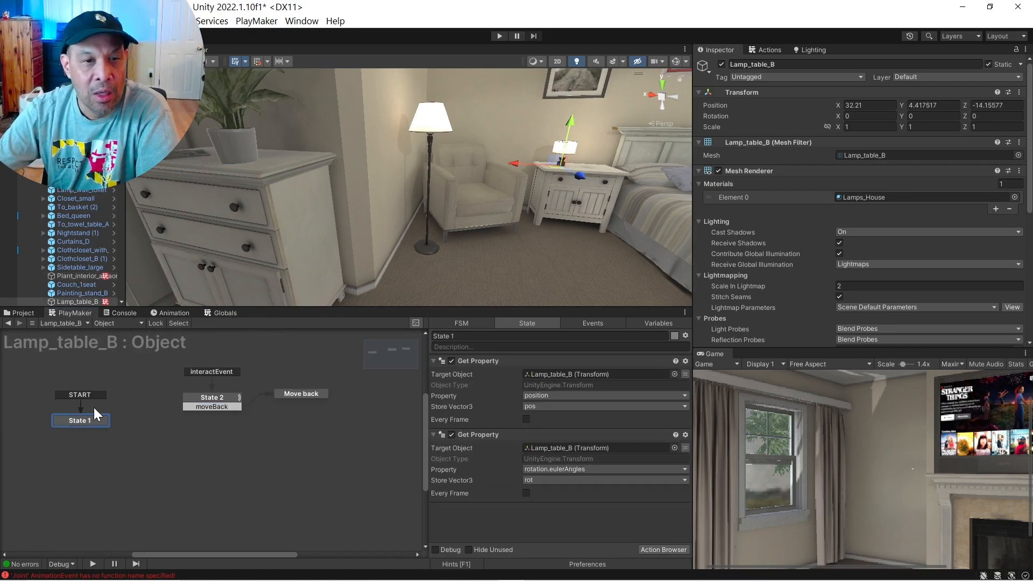
{"action": "left_click", "coordinate": [212, 397]}
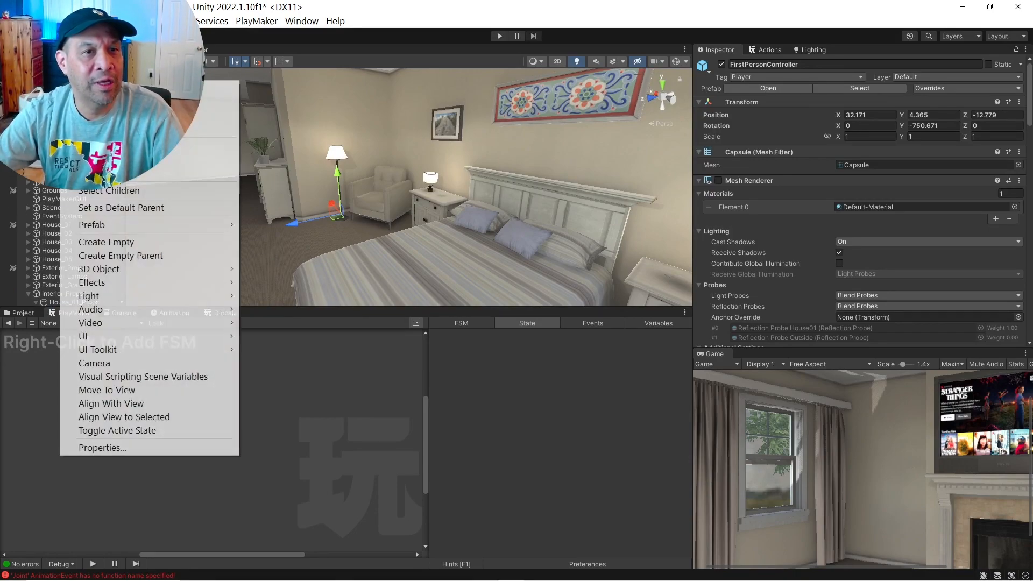
{"action": "mouse_move", "coordinate": [106, 242]}
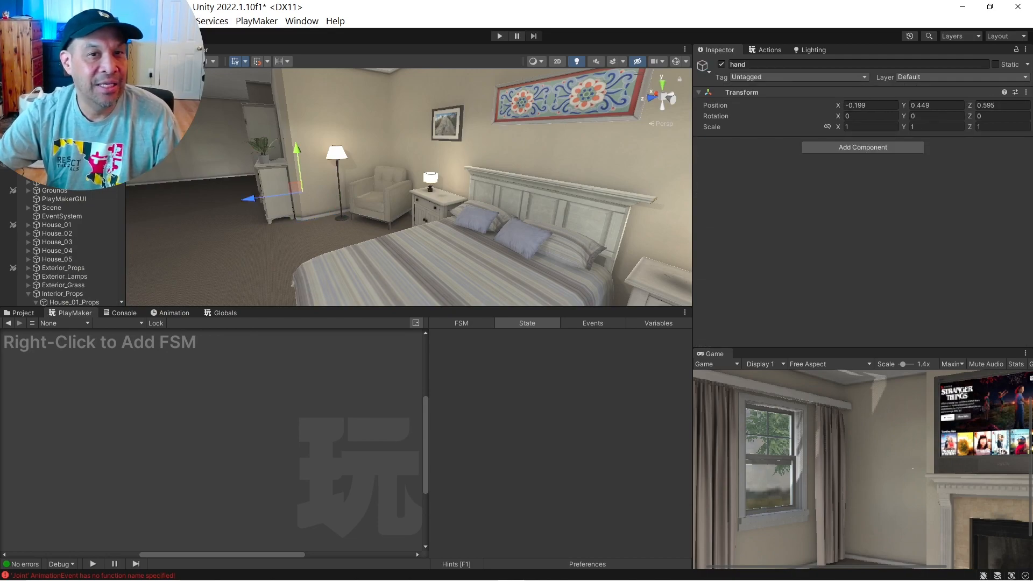
{"action": "mouse_move", "coordinate": [361, 186]}
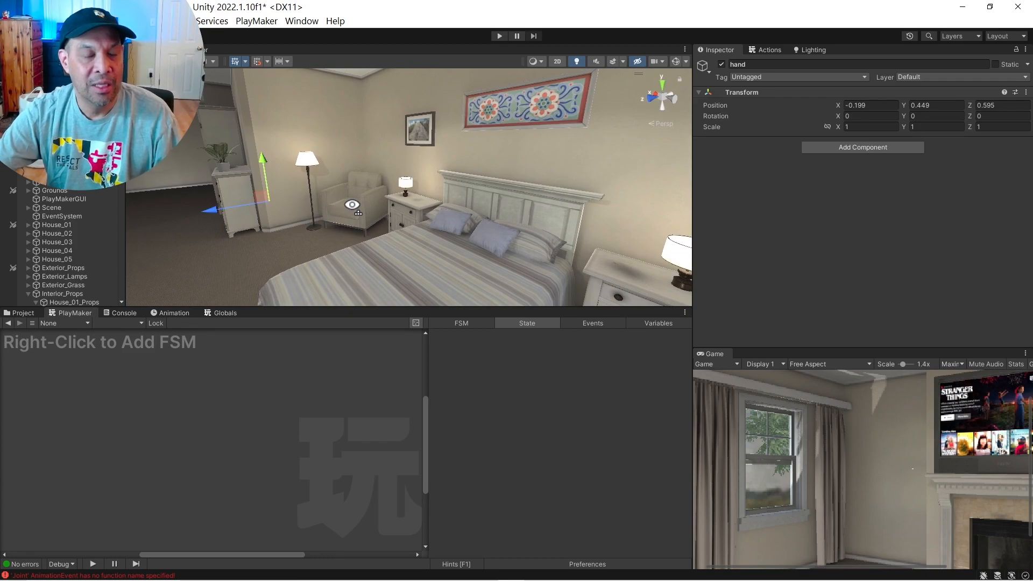
{"action": "mouse_move", "coordinate": [285, 211]}
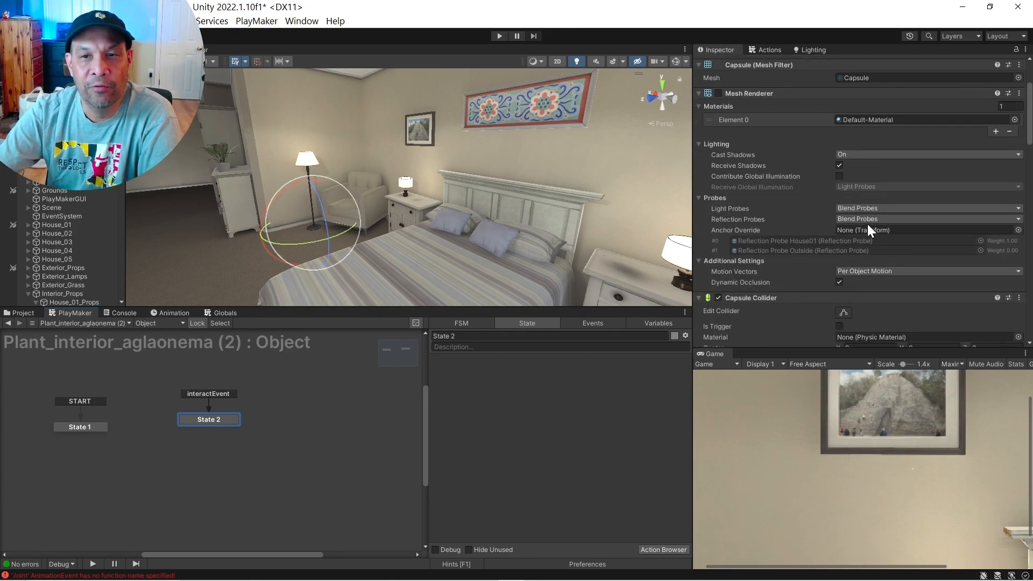
- Add a Set Property action on FirstPersonController with its property set to enabled
{"action": "scroll", "scroll_direction": "down", "scroll_amount": 3}
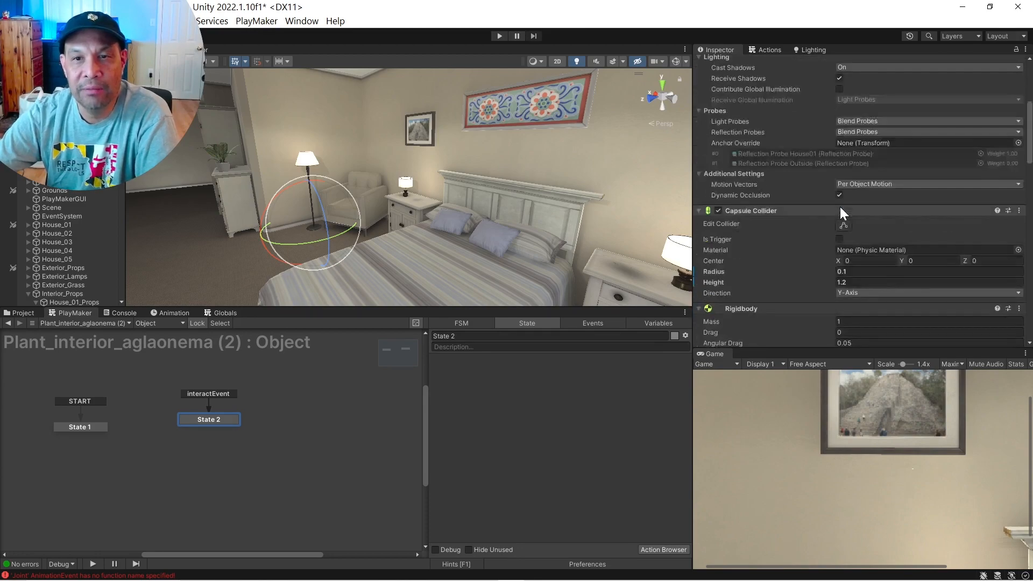
{"action": "scroll", "scroll_direction": "down", "scroll_amount": 3}
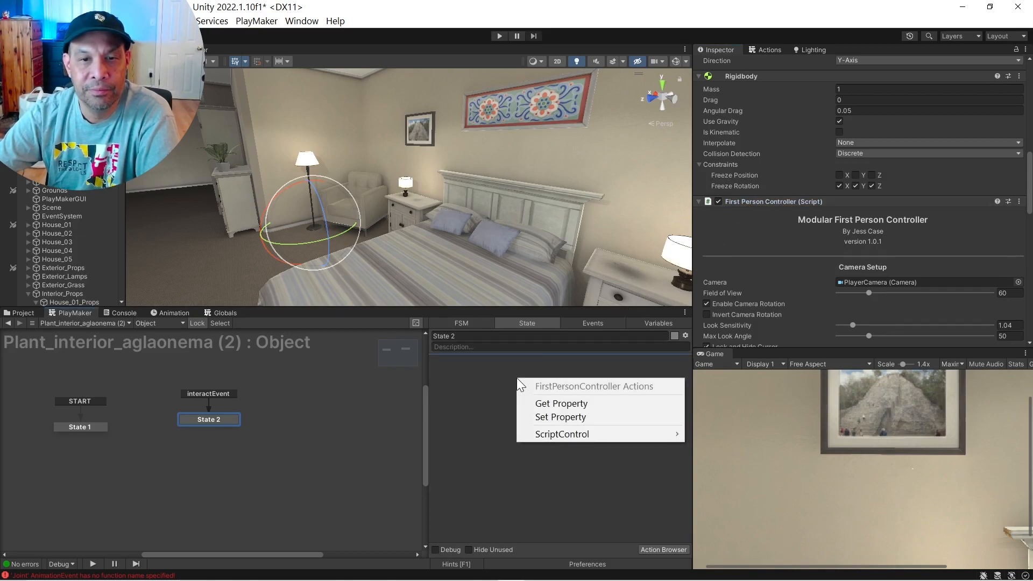
{"action": "left_click", "coordinate": [560, 416]}
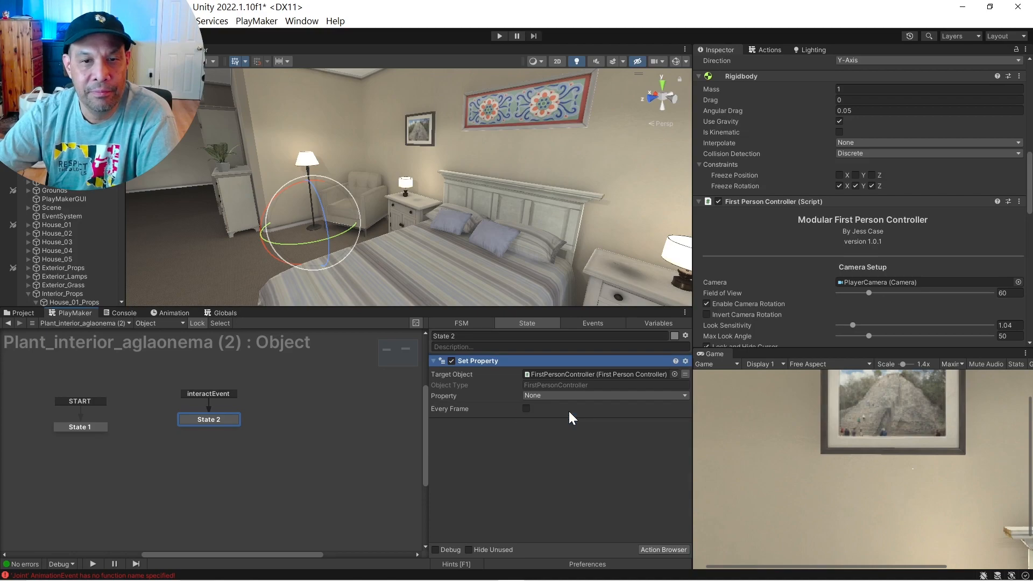
{"action": "left_click", "coordinate": [603, 395]}
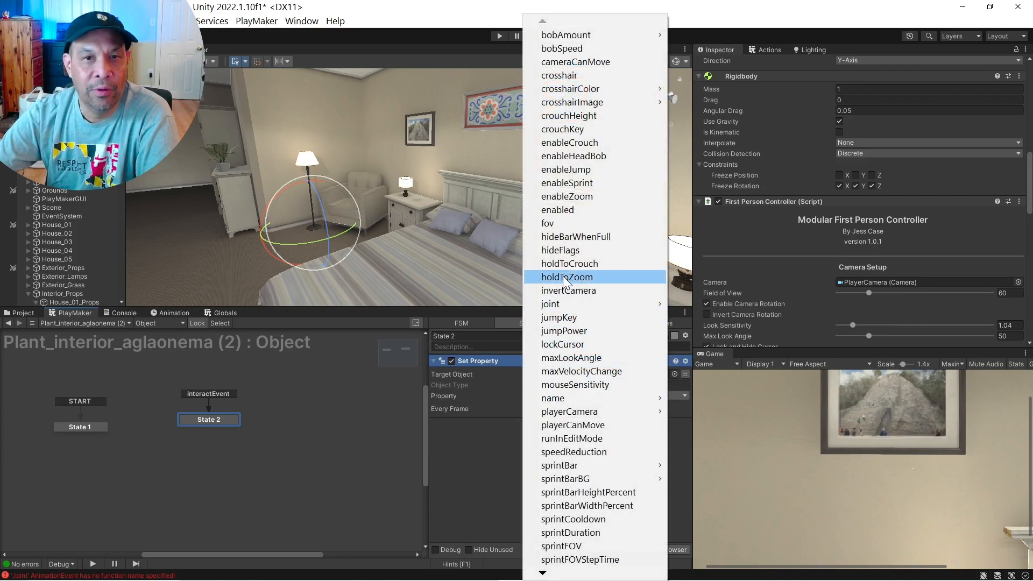
{"action": "mouse_move", "coordinate": [574, 209]}
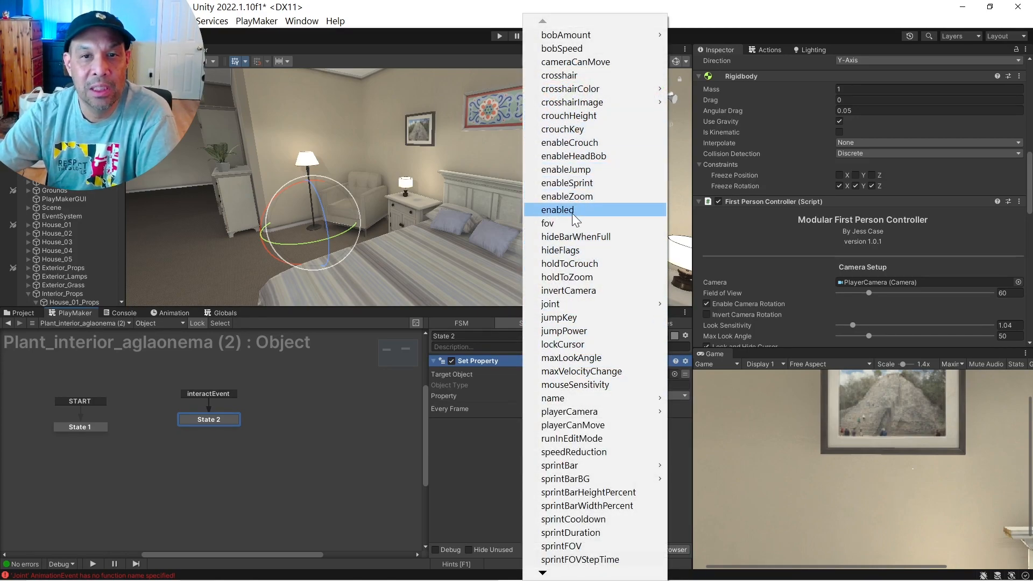
{"action": "left_click", "coordinate": [557, 210]}
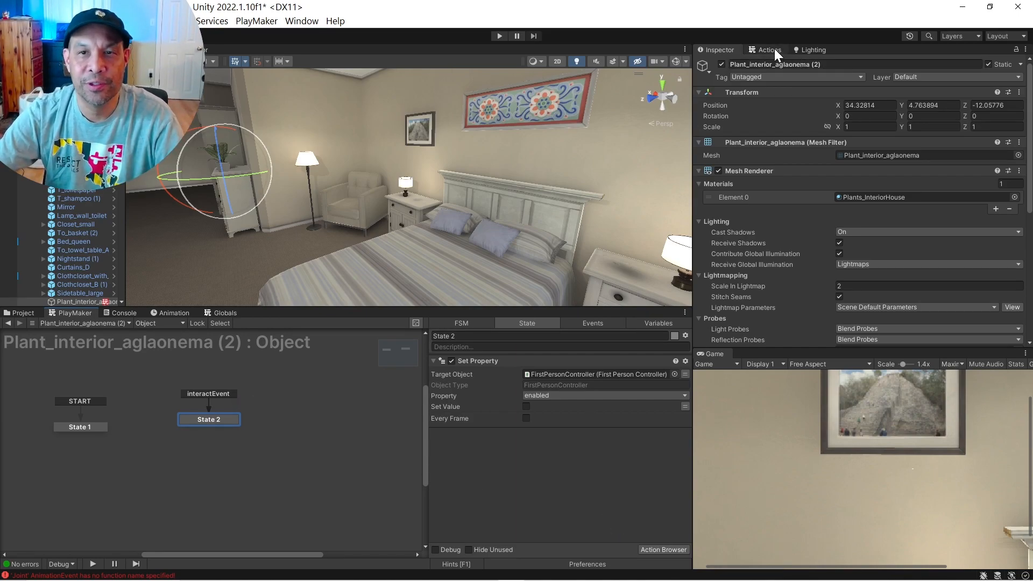
- Add a Move Object action to the hand over 1 second, test-run the game, and return to the plant's properties
{"action": "type", "text": "move"}
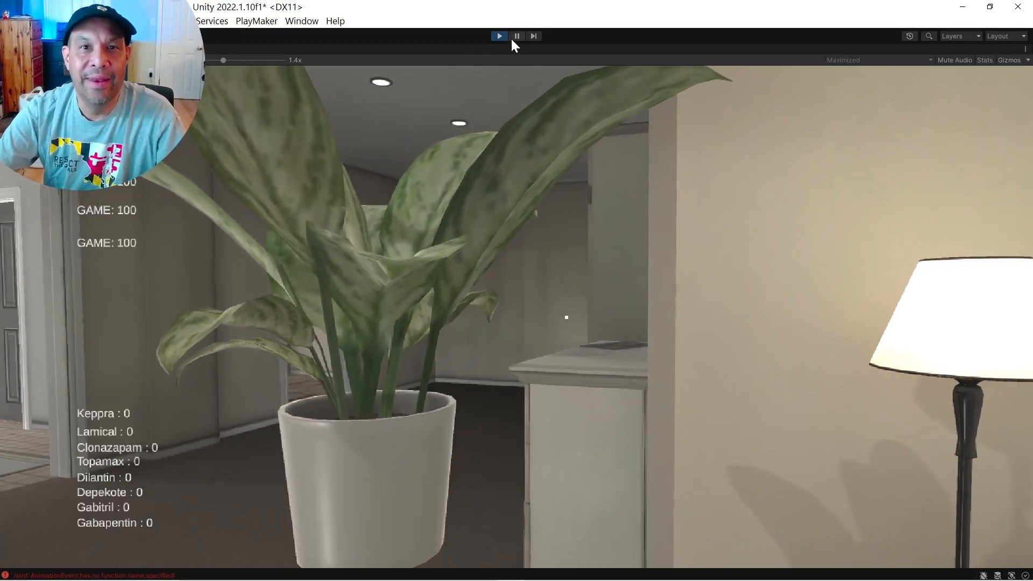
{"action": "left_click", "coordinate": [498, 36]}
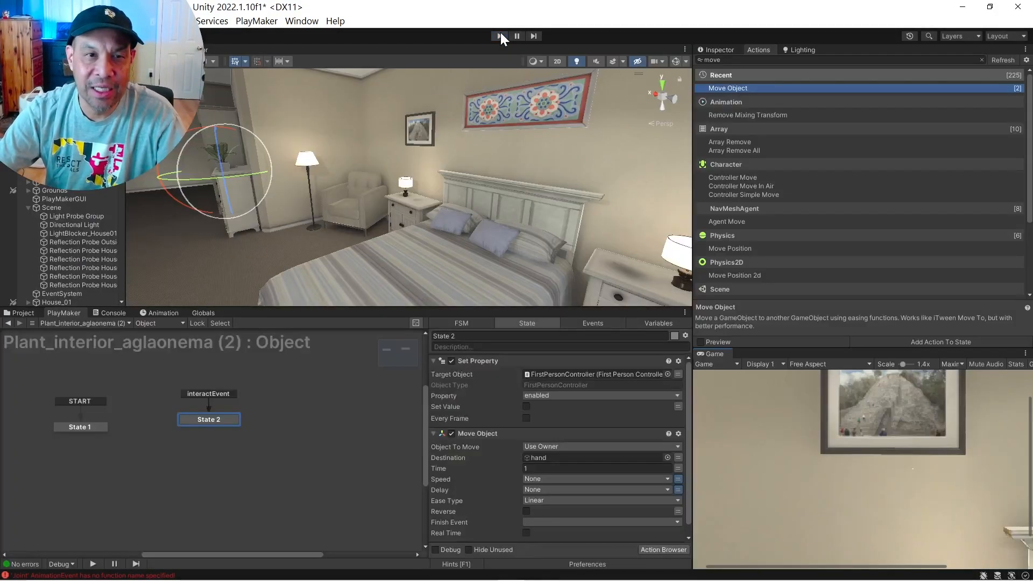
{"action": "left_click", "coordinate": [498, 35]}
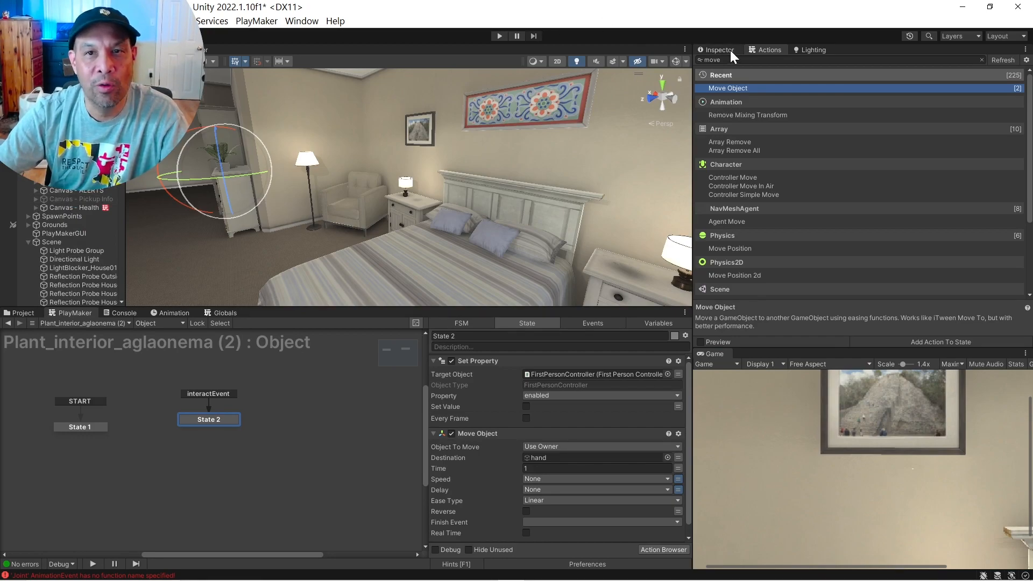
{"action": "left_click", "coordinate": [719, 49]}
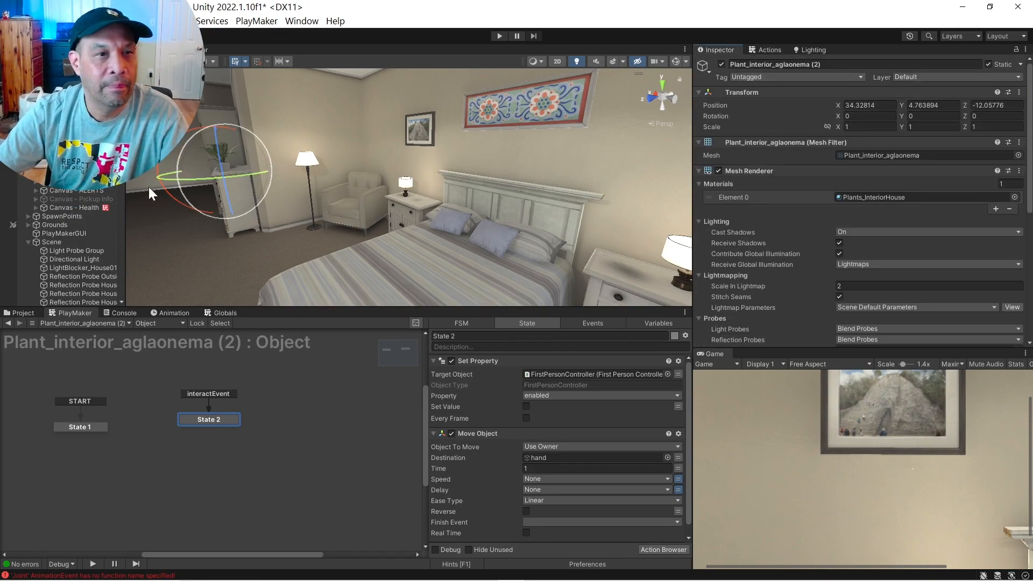
- Add a Canvas Set Property action on Pickup Info with the enabled property and Set Value ticked
{"action": "left_click", "coordinate": [79, 199]}
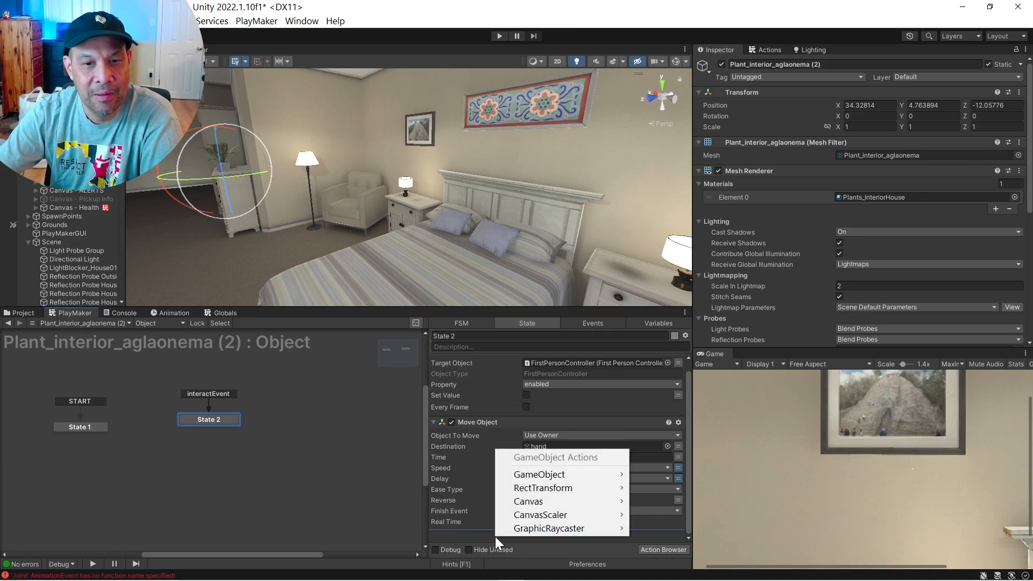
{"action": "mouse_move", "coordinate": [527, 502]}
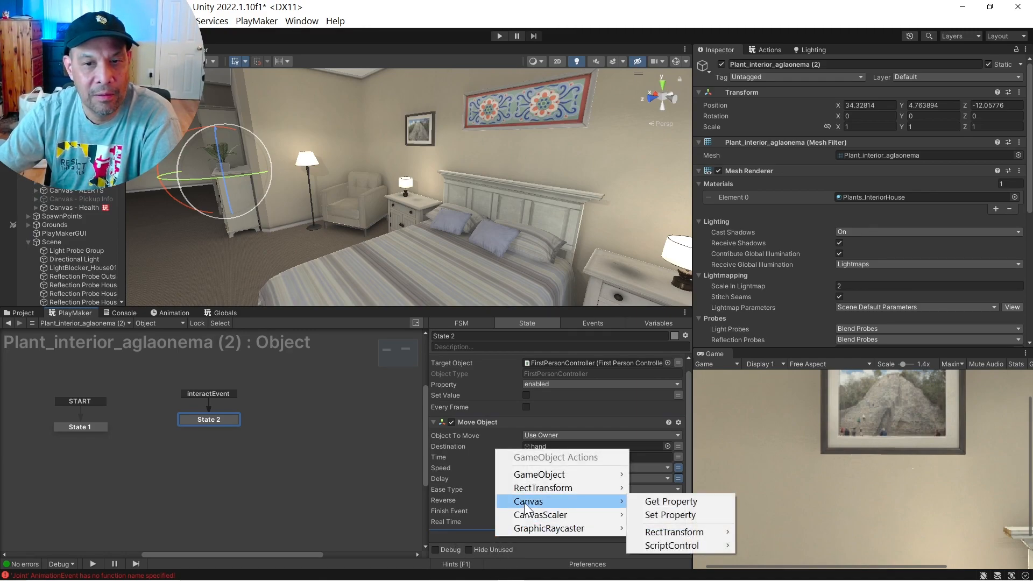
{"action": "left_click", "coordinate": [670, 514]}
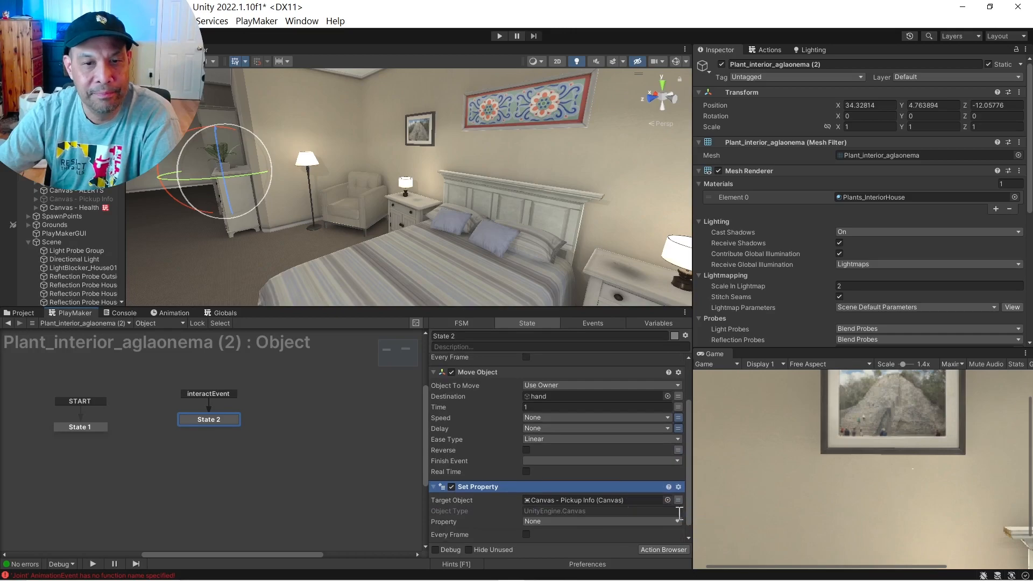
{"action": "left_click", "coordinate": [598, 521]}
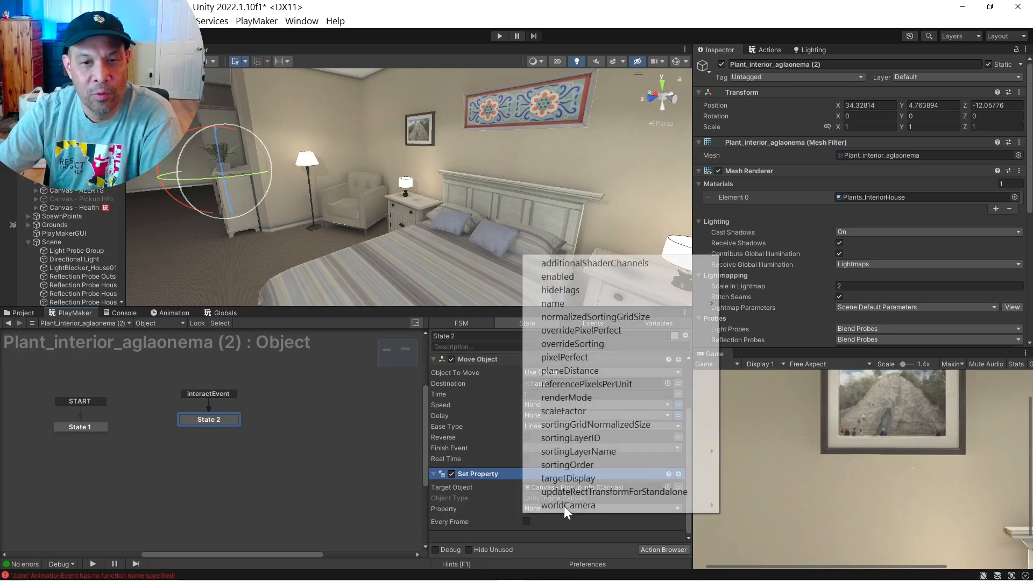
{"action": "left_click", "coordinate": [557, 276]}
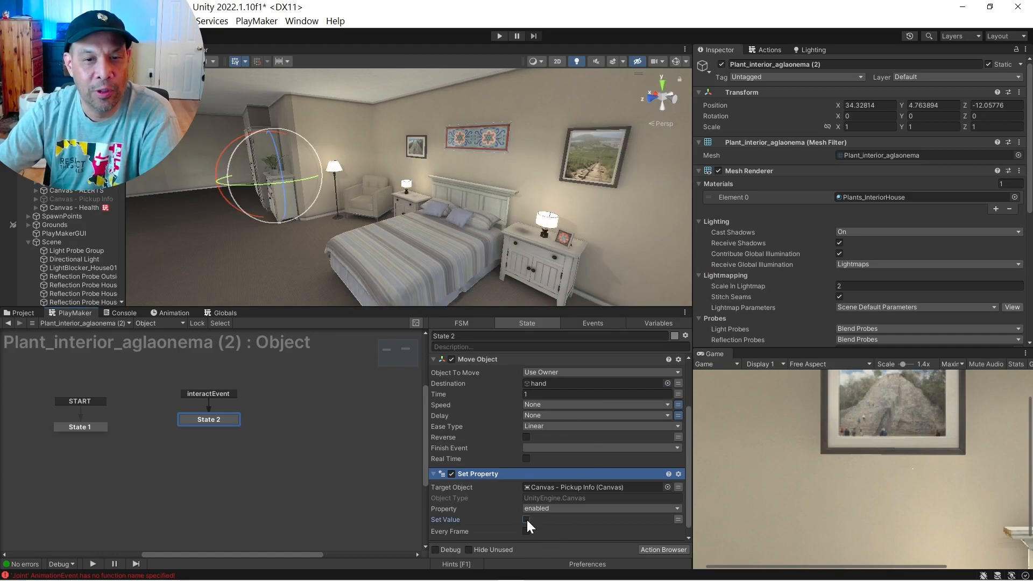
{"action": "left_click", "coordinate": [526, 519]}
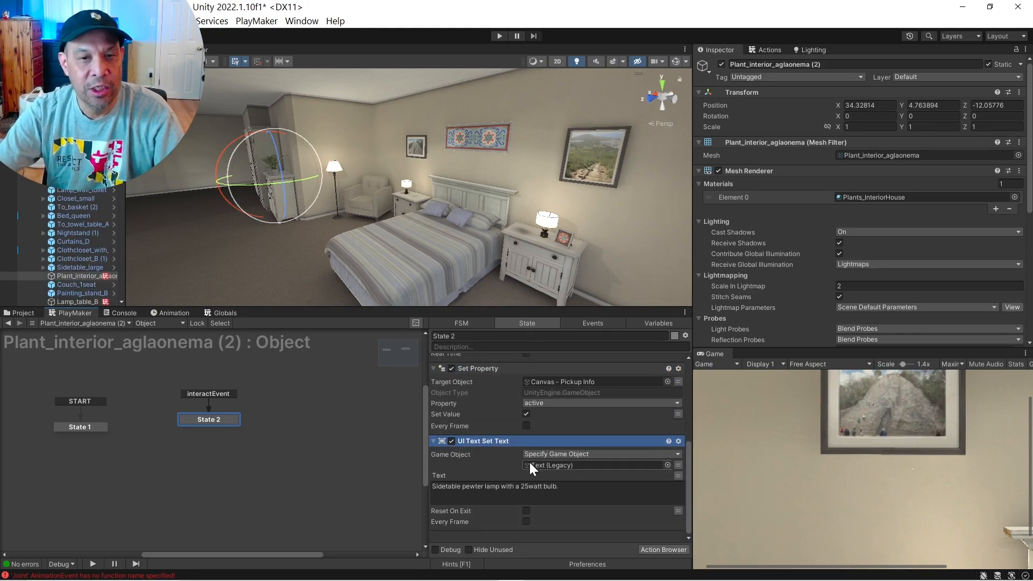
- Replace the lamp description in UI Text Set Text with "A Plant - please water it!"
{"action": "triple_click", "coordinate": [494, 486]}
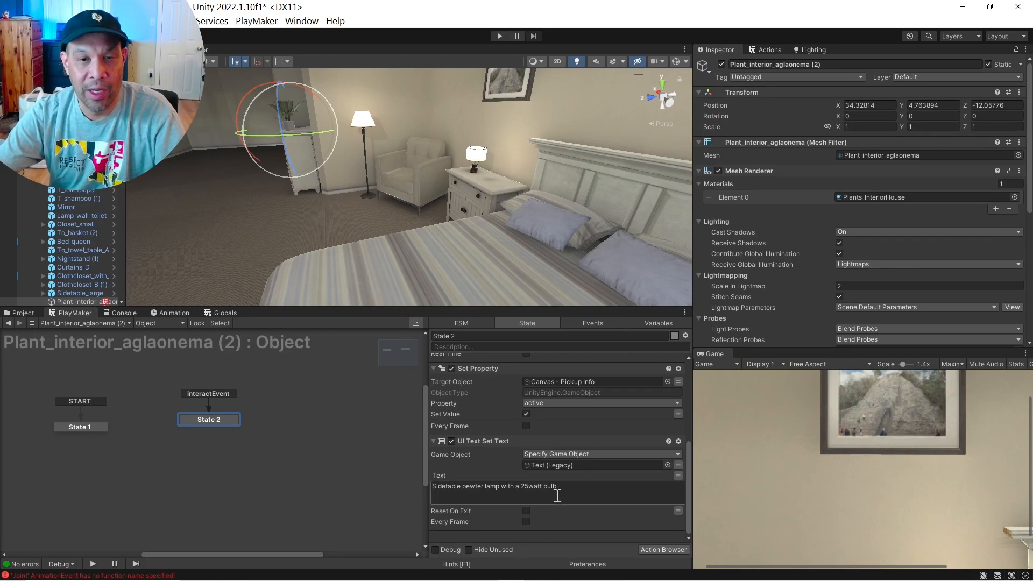
{"action": "triple_click", "coordinate": [493, 487]}
{"action": "type", "text": "A Plant -"}
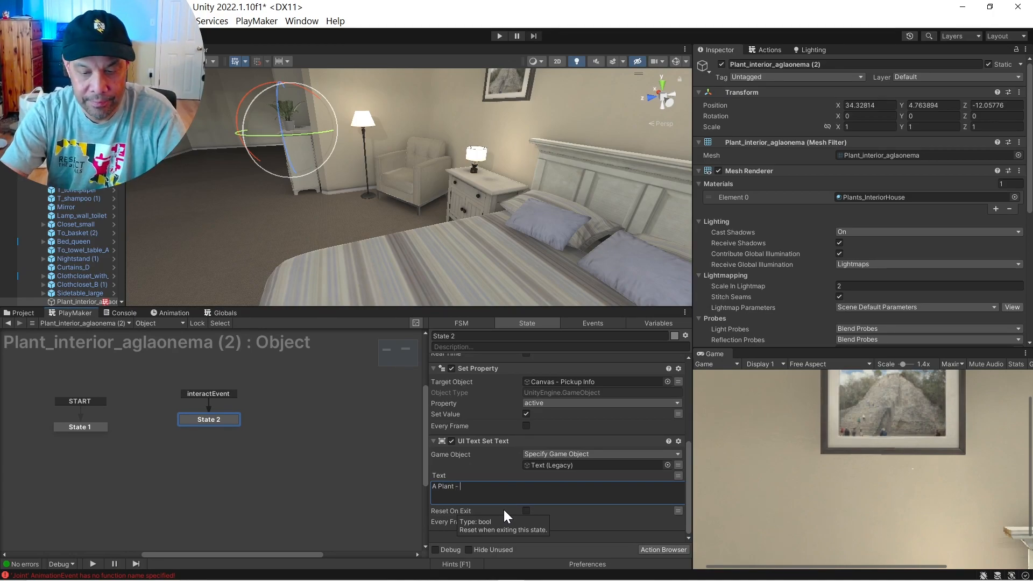
{"action": "type", "text": "please water it!"}
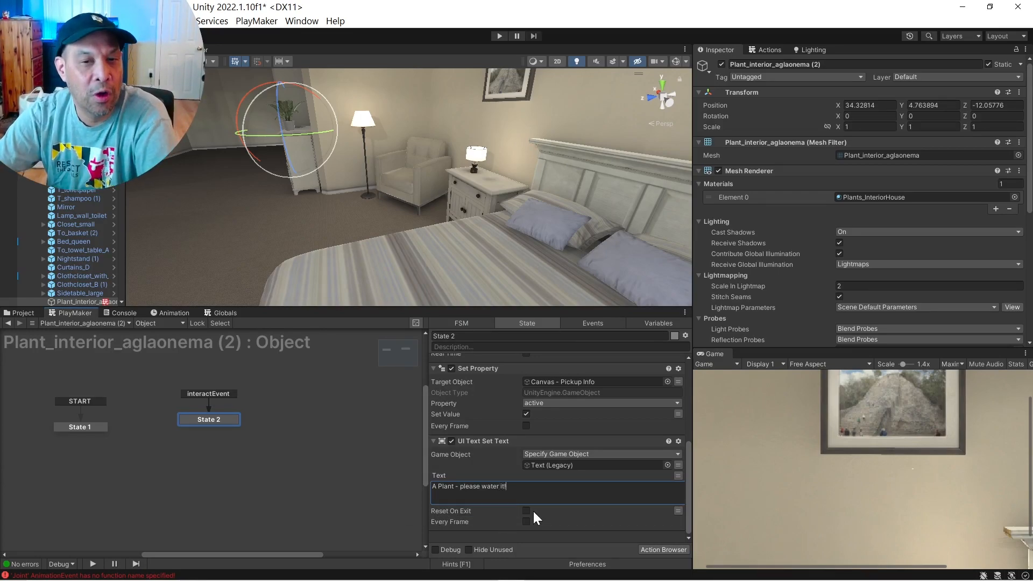
{"action": "left_click", "coordinate": [498, 35]}
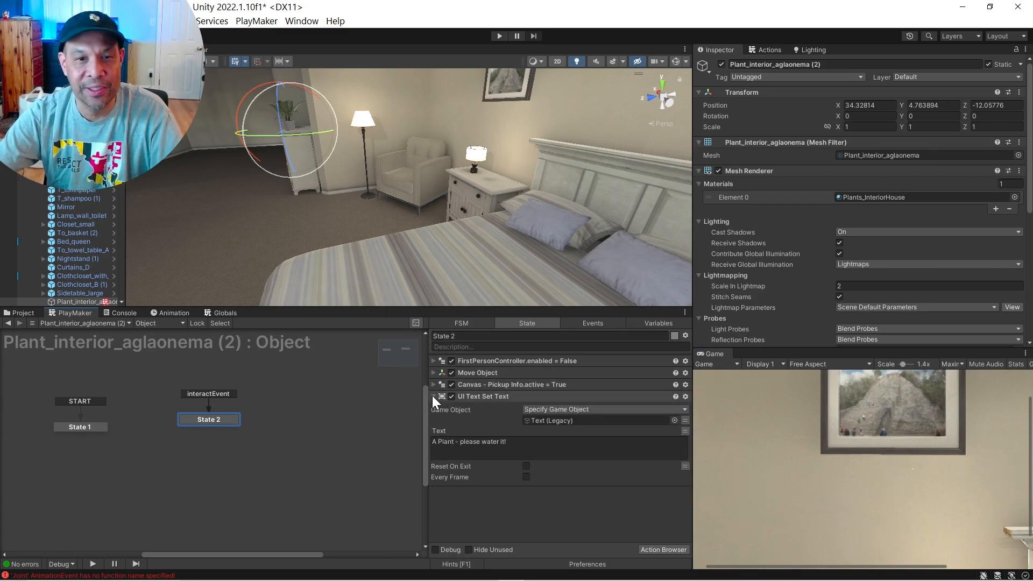
- Collapse the text action and bring up the Action Browser to add a mouse action to State 2
{"action": "left_click", "coordinate": [433, 396]}
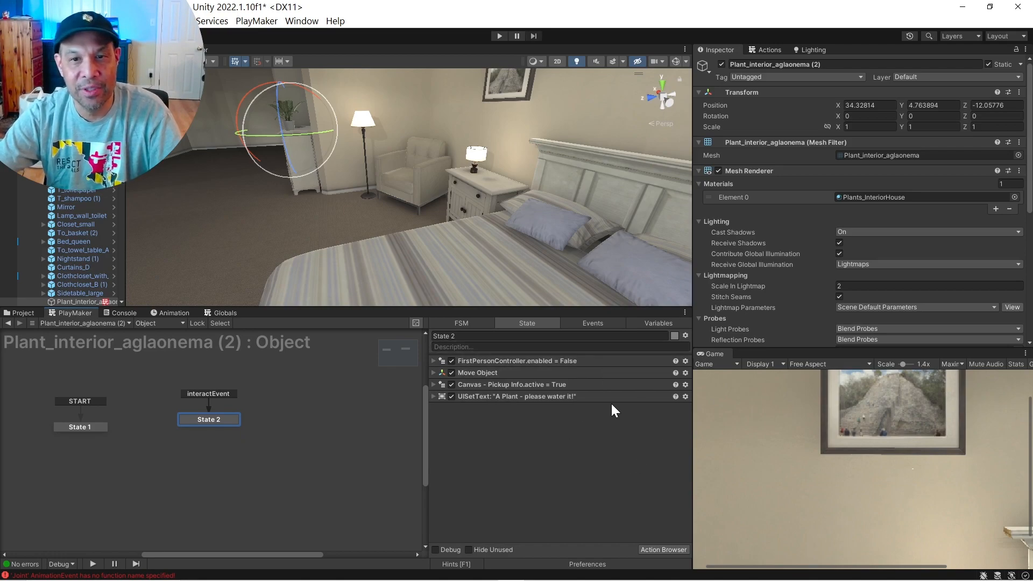
{"action": "left_click", "coordinate": [685, 335]}
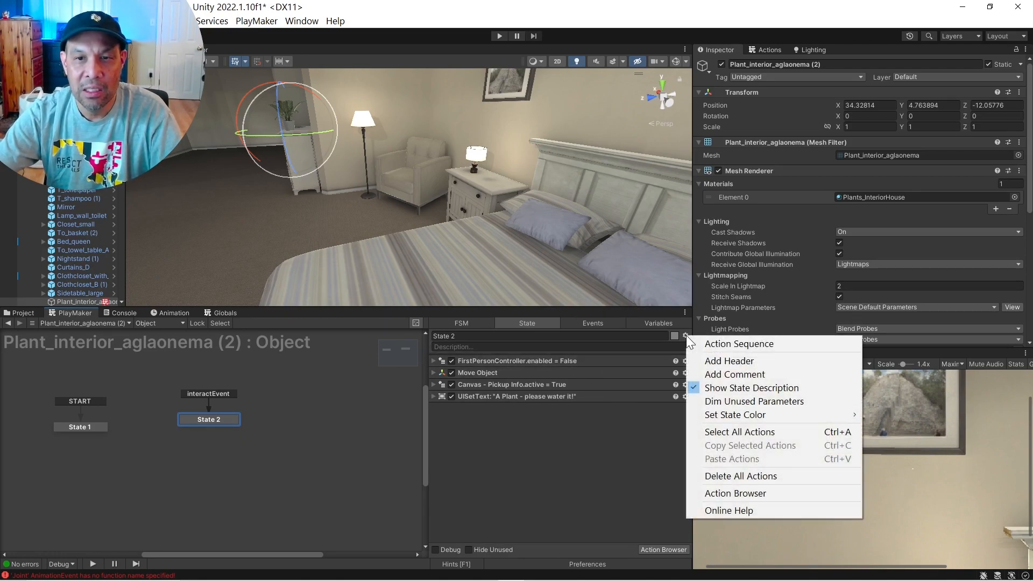
{"action": "left_click", "coordinate": [738, 343]}
{"action": "type", "text": "mouse"}
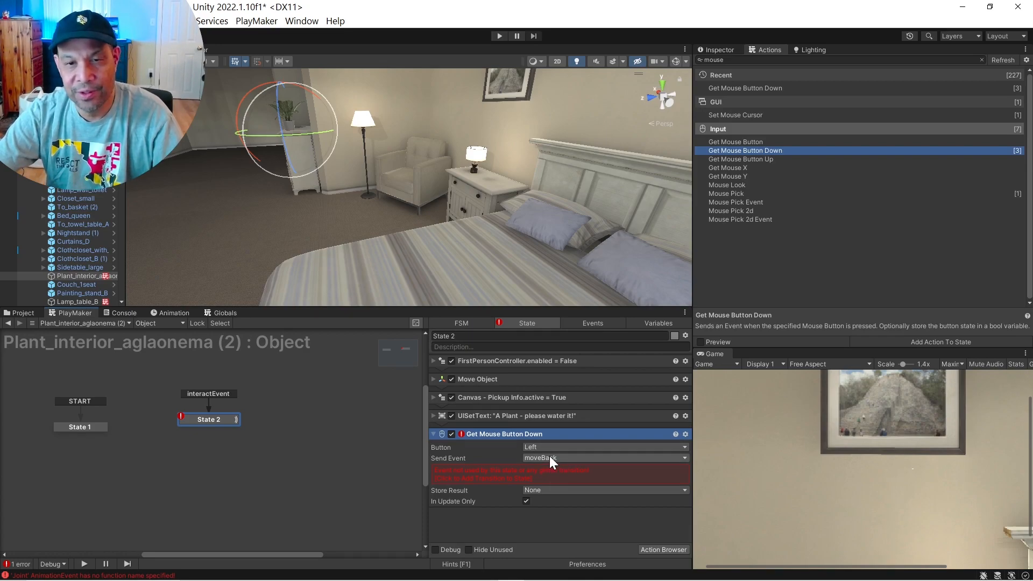
{"action": "mouse_move", "coordinate": [521, 479]}
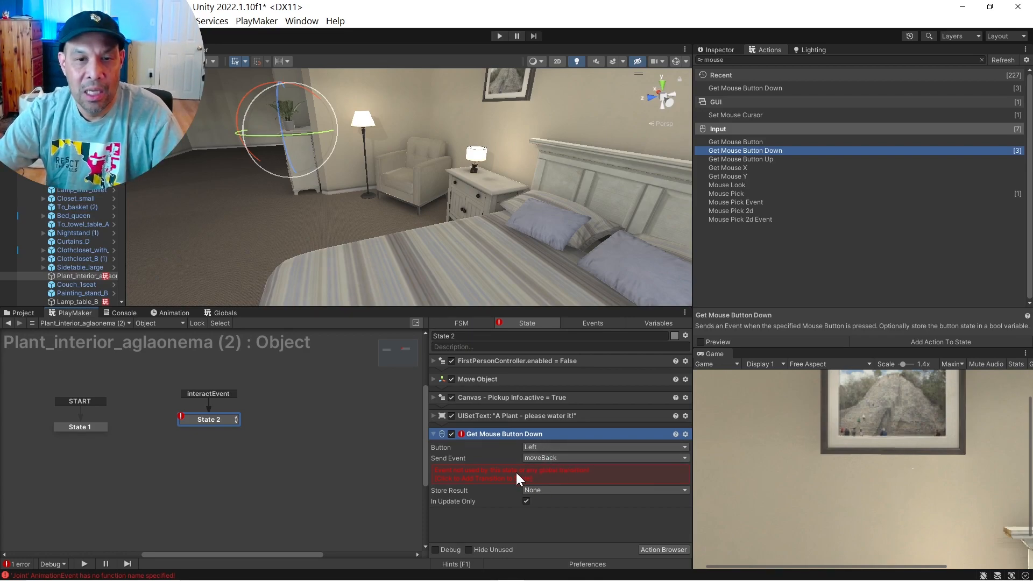
{"action": "mouse_move", "coordinate": [491, 475]}
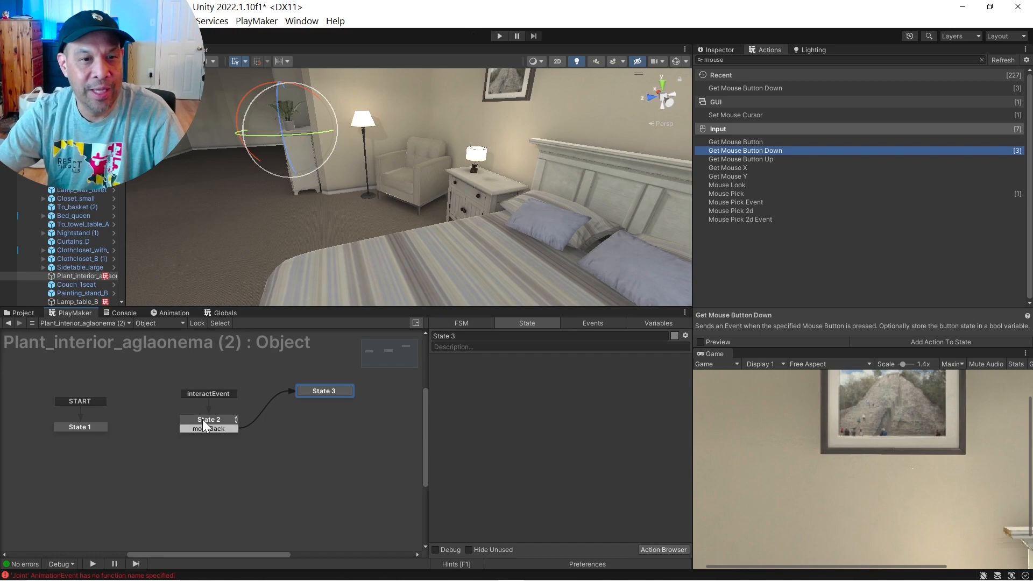
- Give State 3 a Transform Set Property action restoring position from the pos variable
{"action": "left_click", "coordinate": [80, 426]}
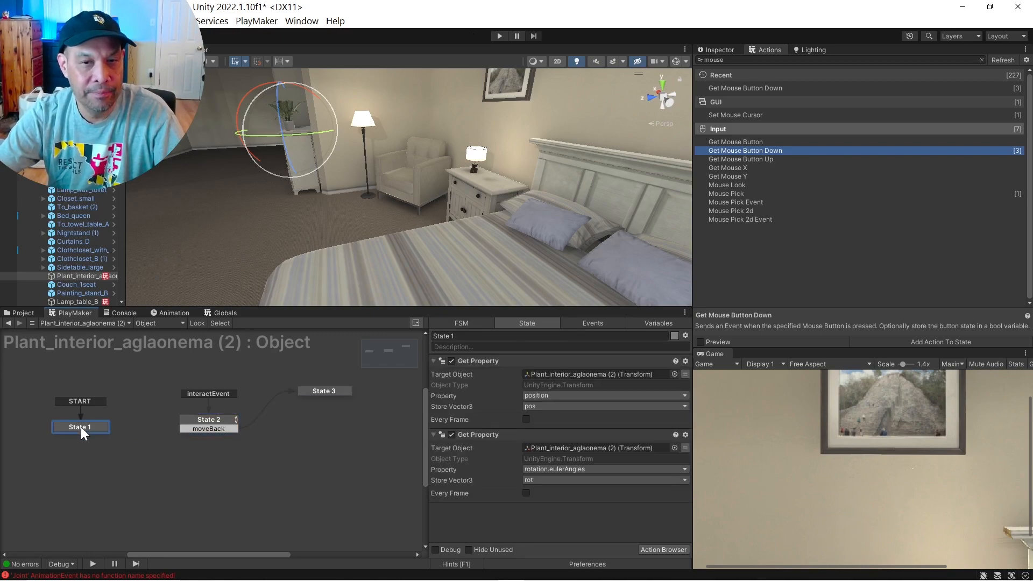
{"action": "mouse_move", "coordinate": [503, 386]}
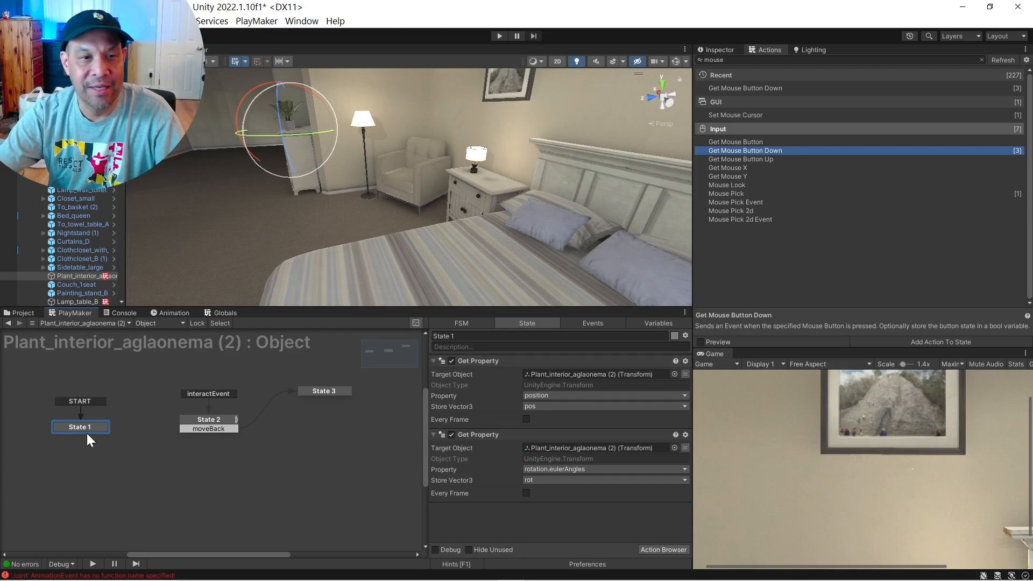
{"action": "left_click", "coordinate": [324, 390]}
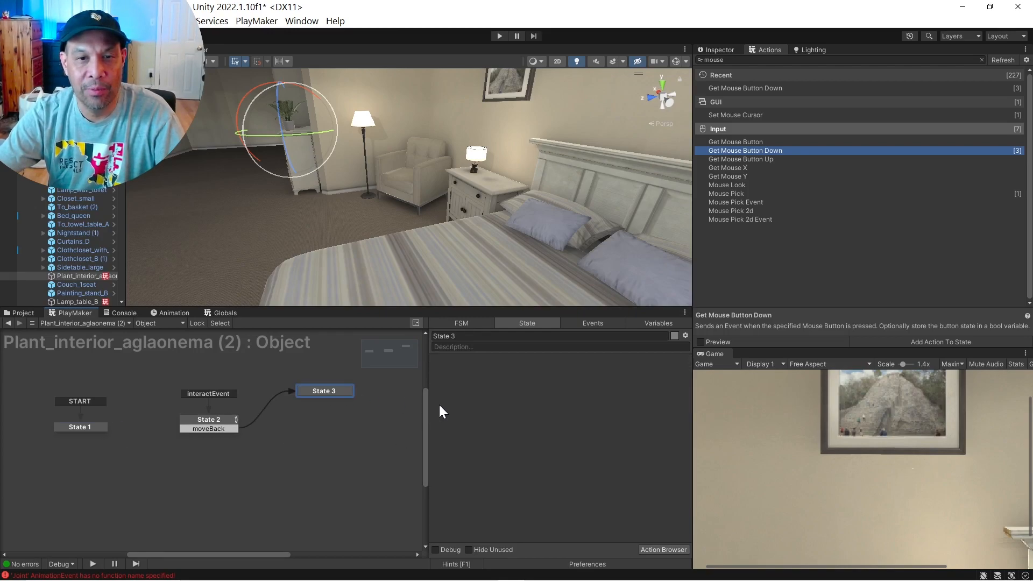
{"action": "left_click", "coordinate": [715, 50]}
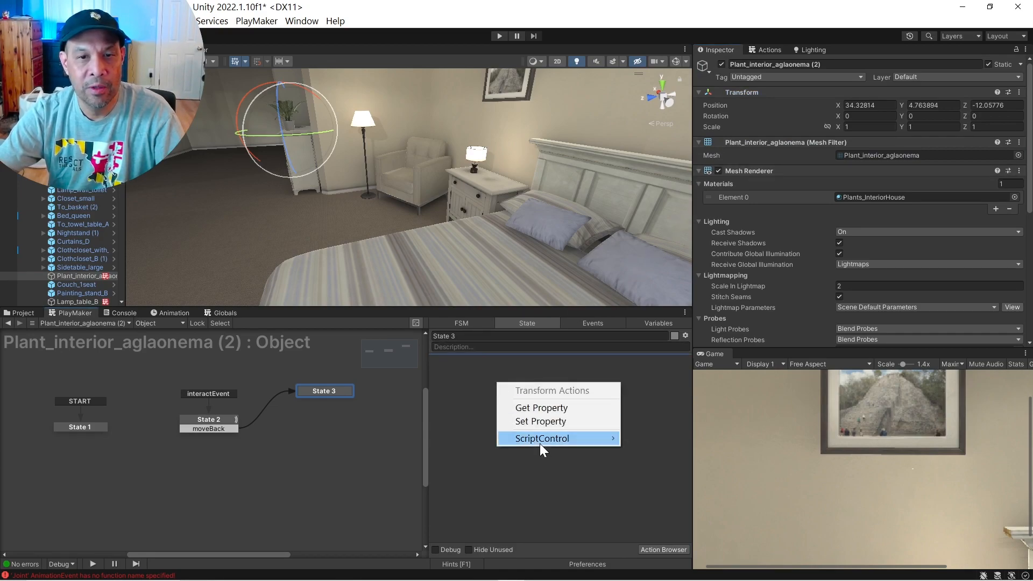
{"action": "left_click", "coordinate": [540, 421]}
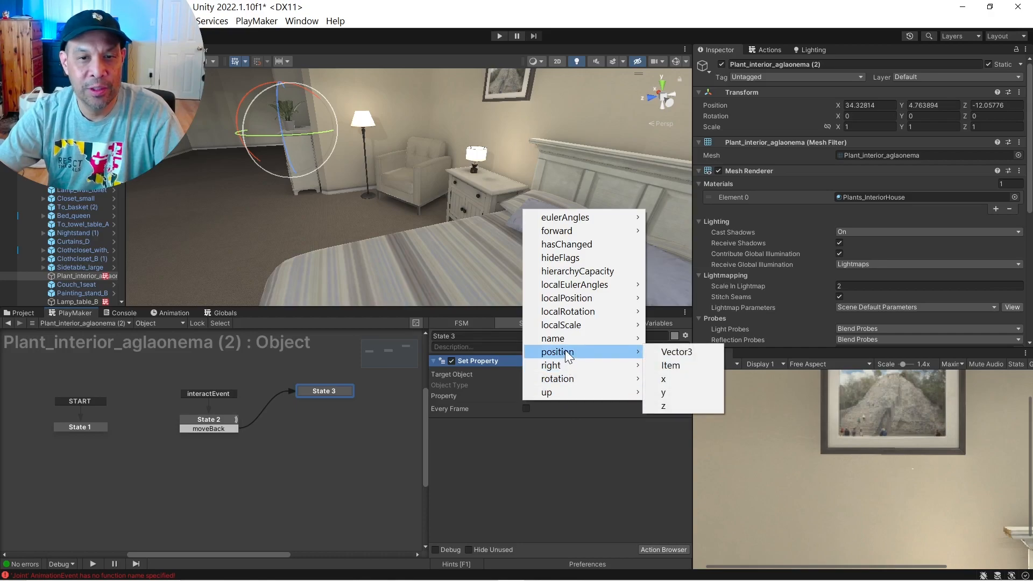
{"action": "left_click", "coordinate": [675, 351]}
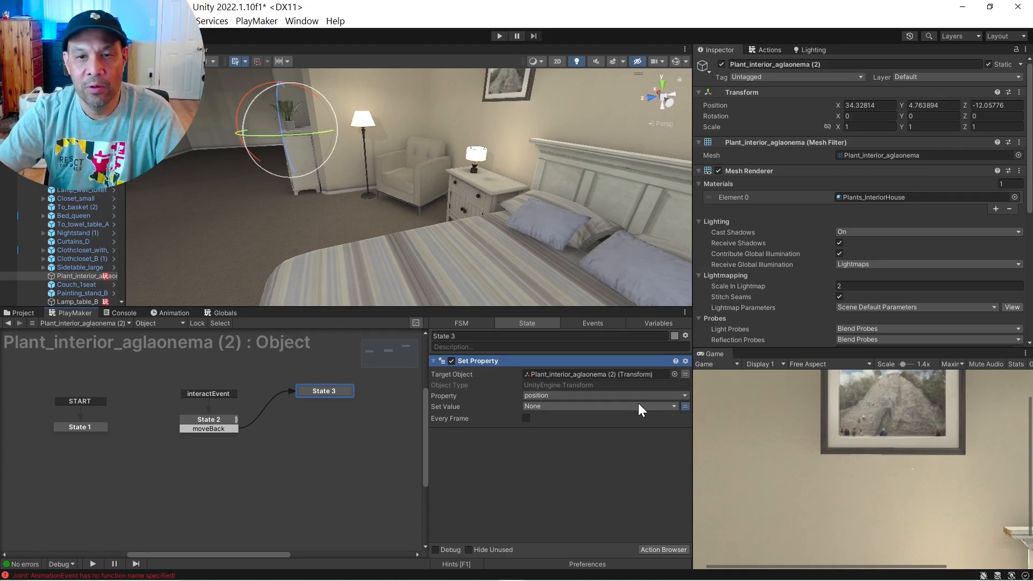
{"action": "type", "text": "pos"}
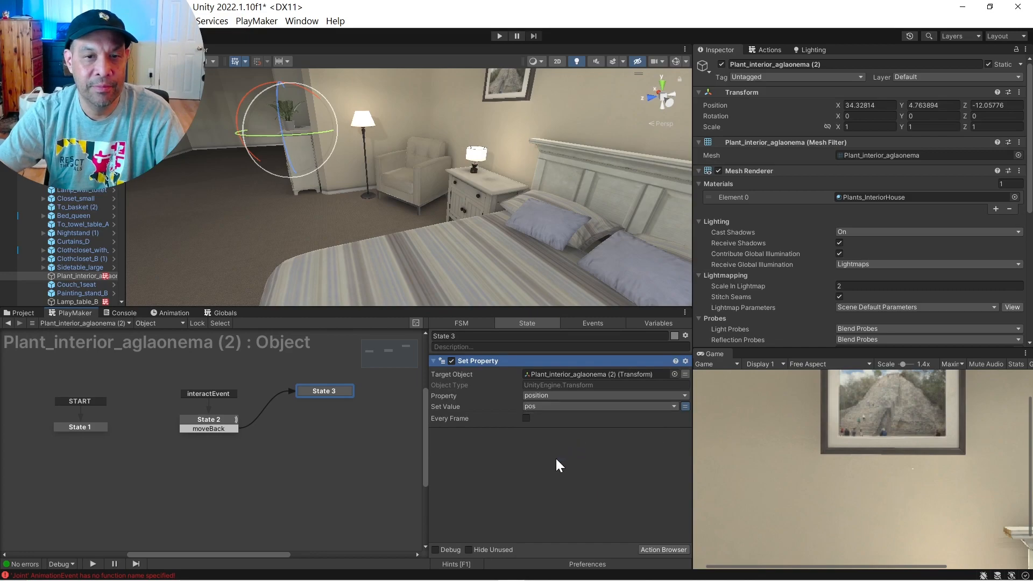
{"action": "mouse_move", "coordinate": [738, 102]}
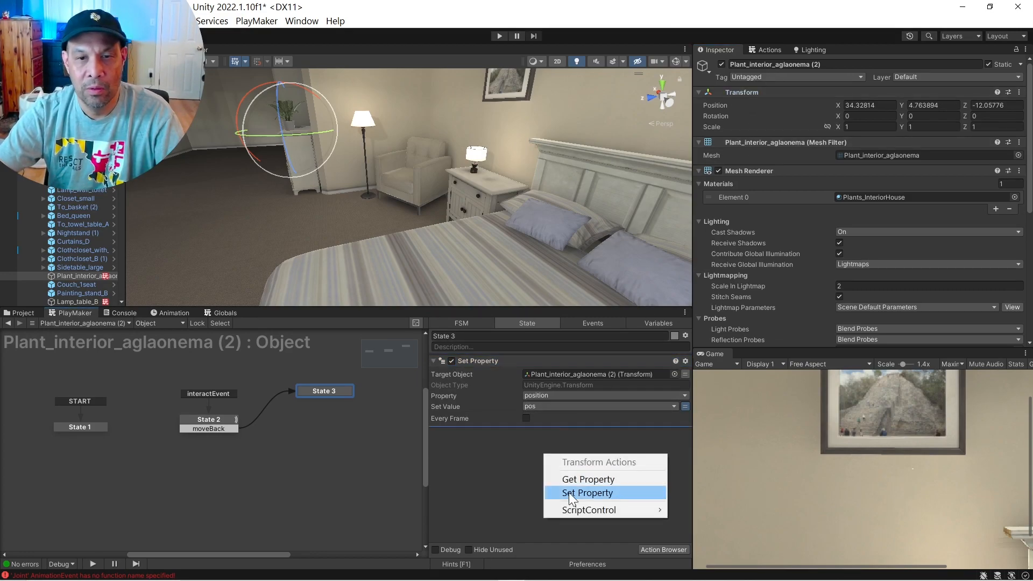
- Add a second Transform Set Property restoring rotation.eulerAngles from the rot variable
{"action": "left_click", "coordinate": [587, 493]}
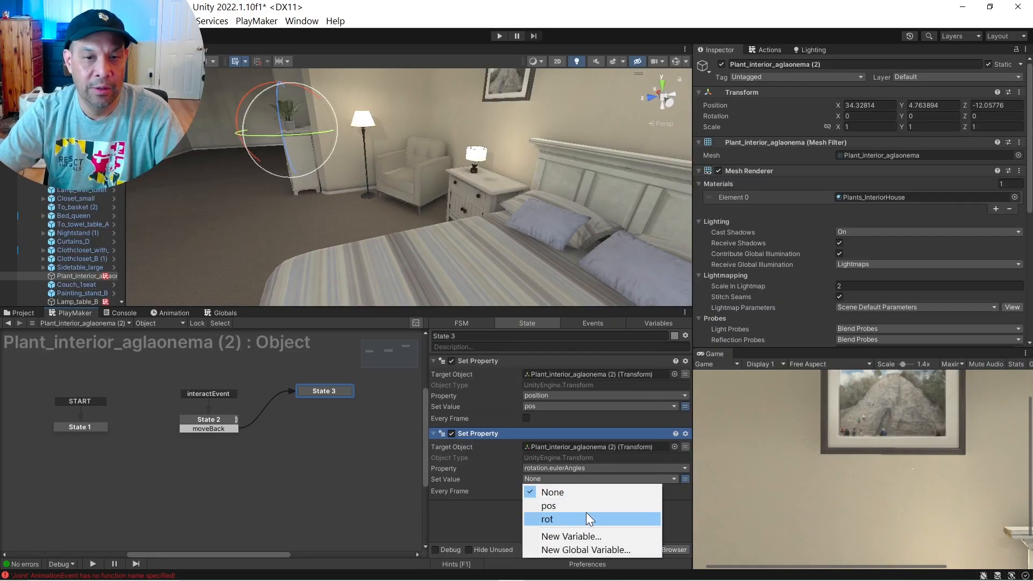
{"action": "left_click", "coordinate": [547, 519]}
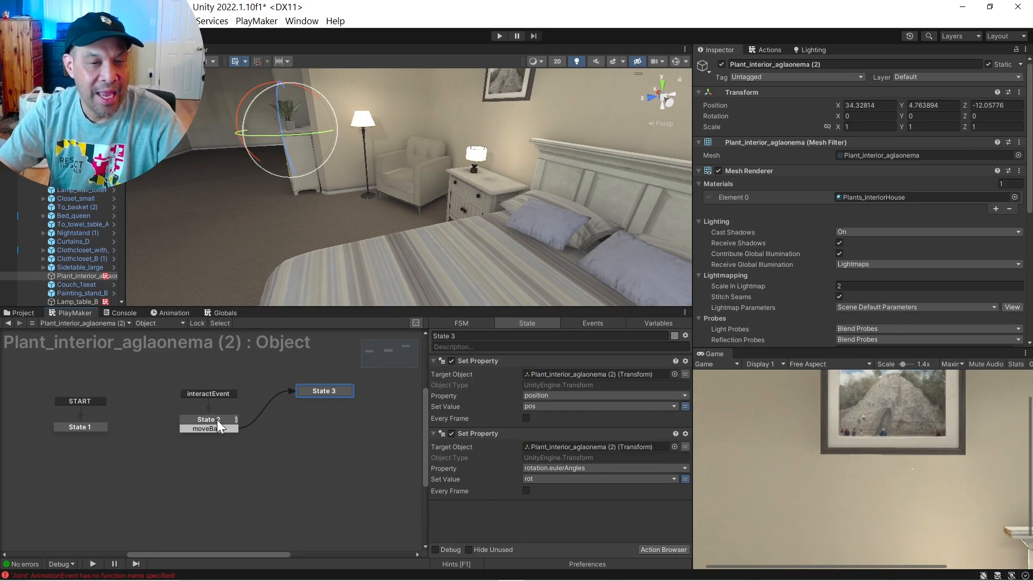
- Review State 2's canvas and controller actions, then tick Set Value so State 3 re-enables the FirstPersonController
{"action": "left_click", "coordinate": [207, 419]}
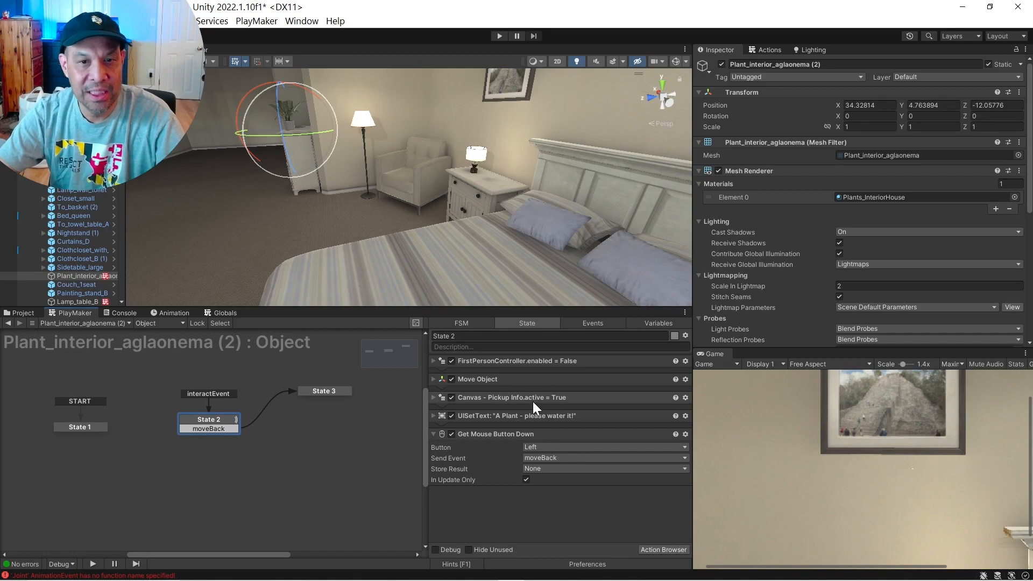
{"action": "left_click", "coordinate": [512, 397]}
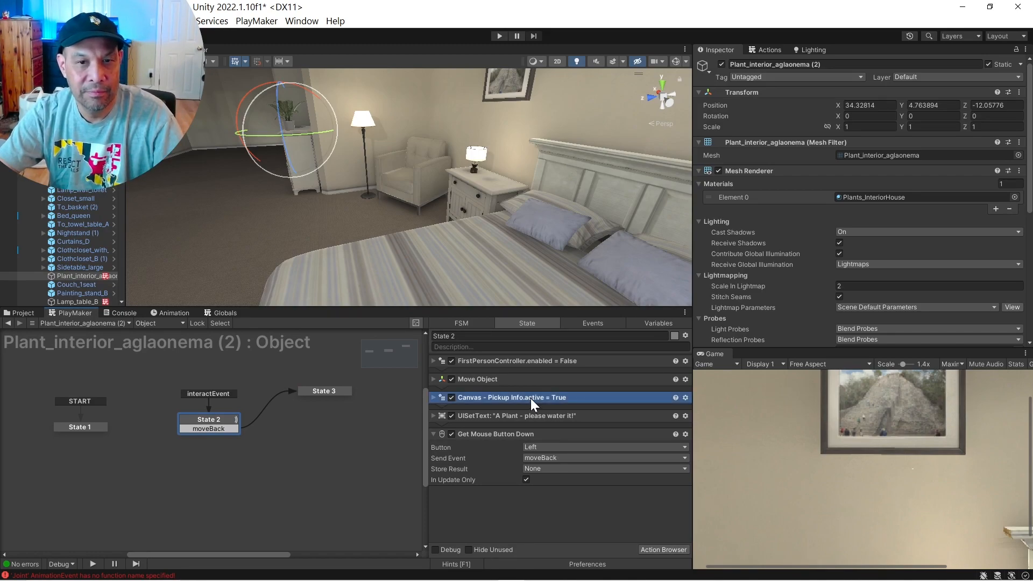
{"action": "mouse_move", "coordinate": [327, 409]}
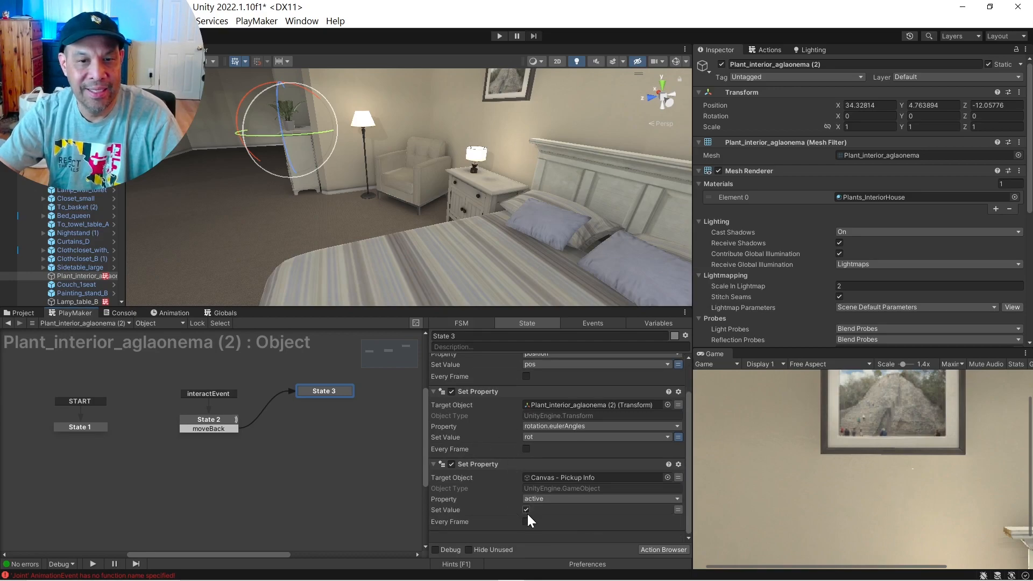
{"action": "left_click", "coordinate": [208, 420]}
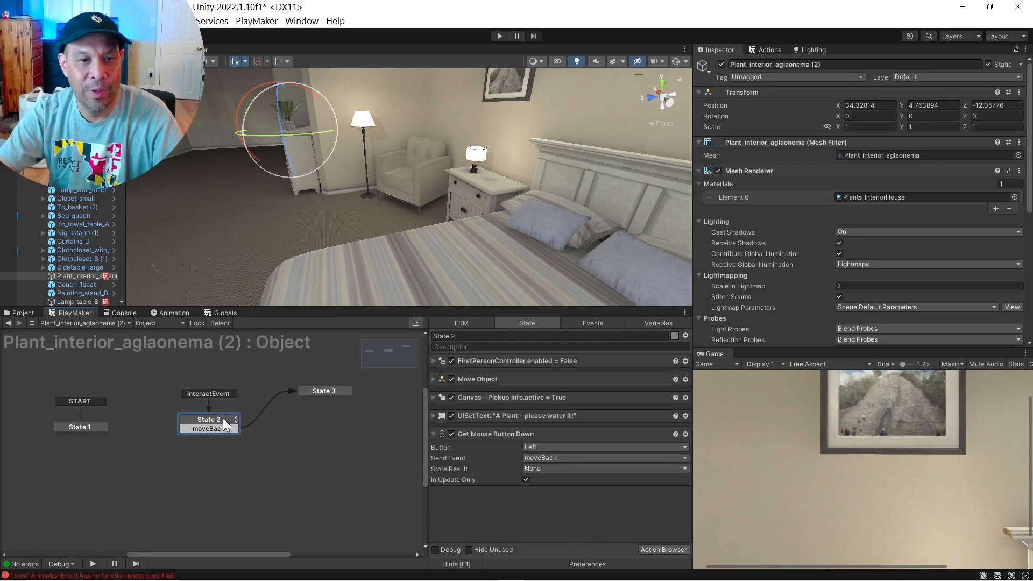
{"action": "left_click", "coordinate": [517, 361]}
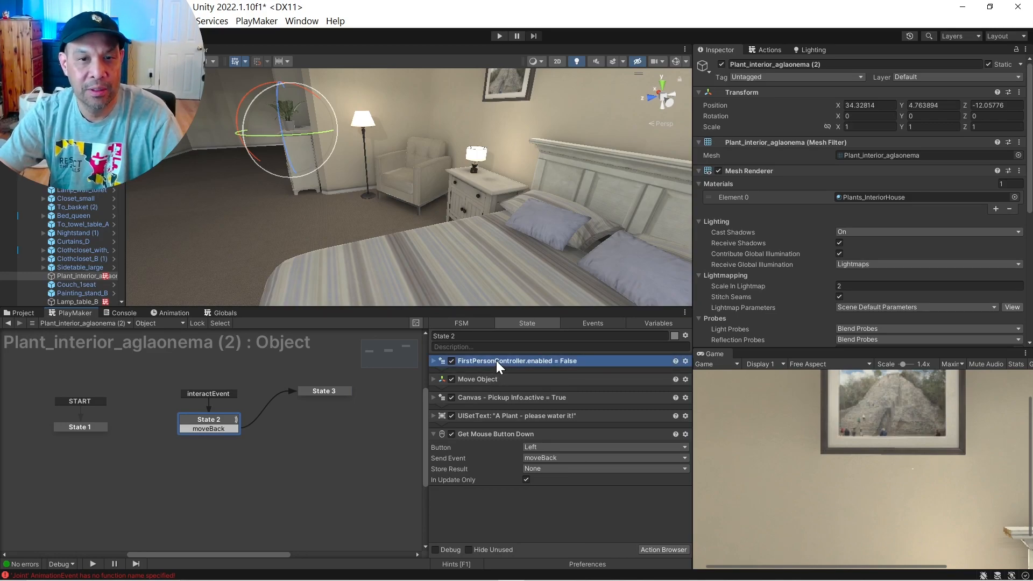
{"action": "left_click", "coordinate": [324, 391]}
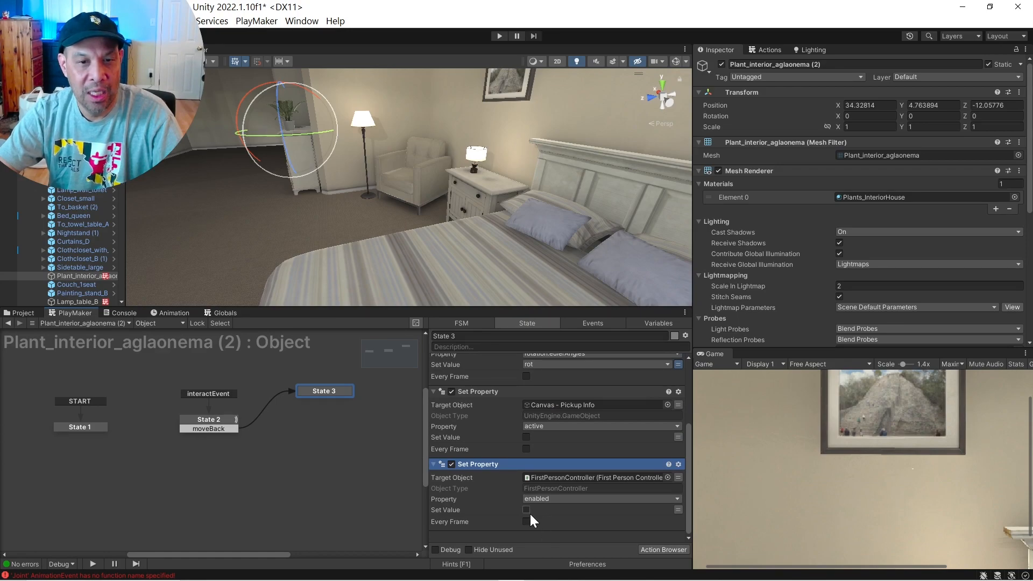
{"action": "left_click", "coordinate": [526, 509]}
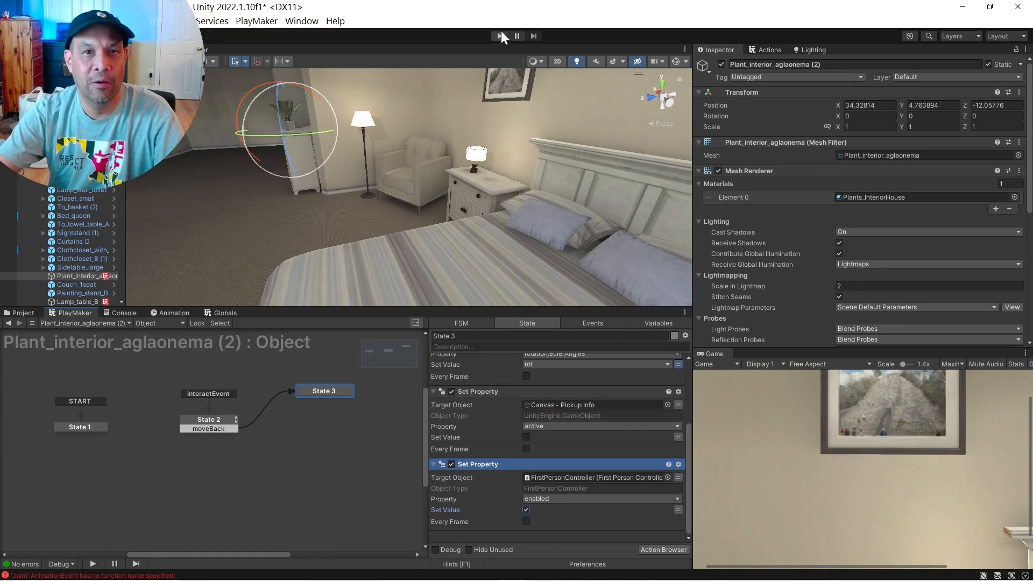
{"action": "left_click", "coordinate": [498, 35]}
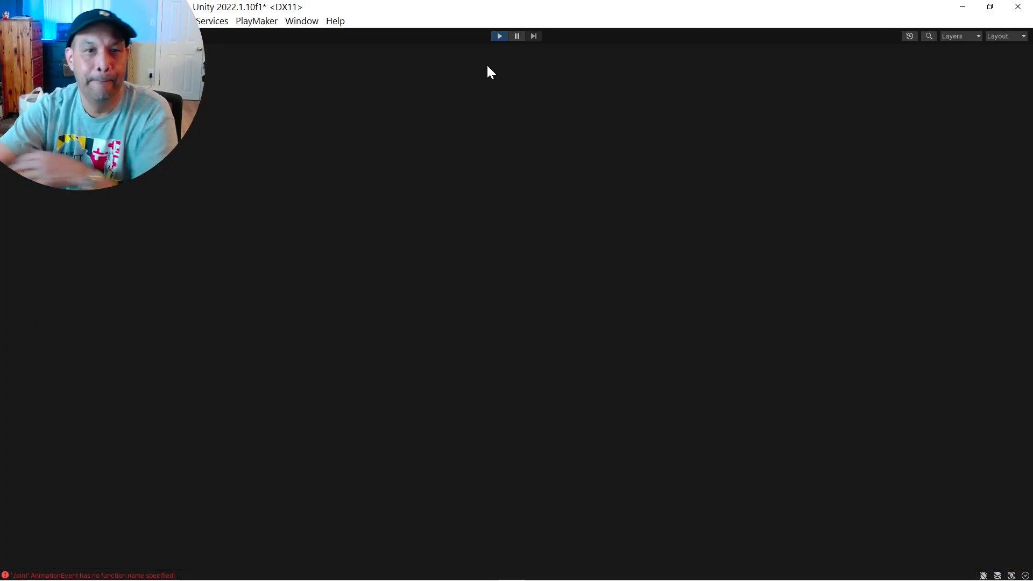
{"action": "left_click", "coordinate": [498, 36]}
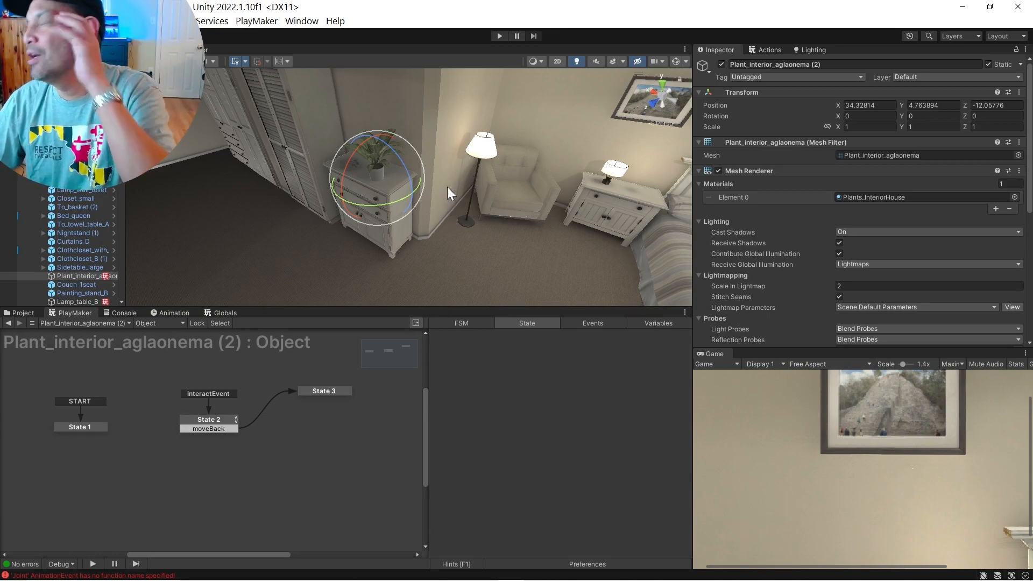
{"action": "mouse_move", "coordinate": [469, 200]}
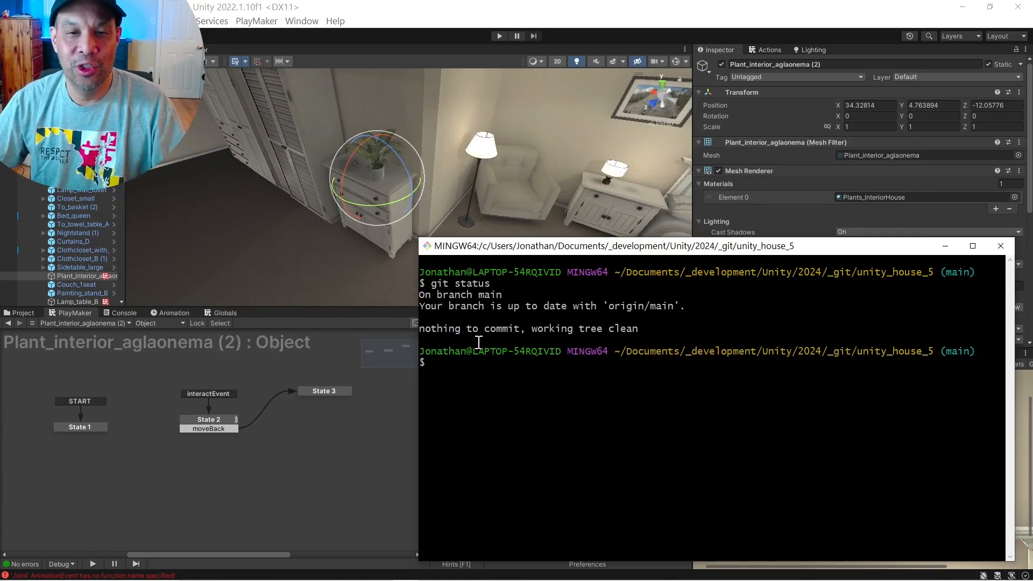
- Check git status and stage all changes with git add --all
{"action": "type", "text": "git"}
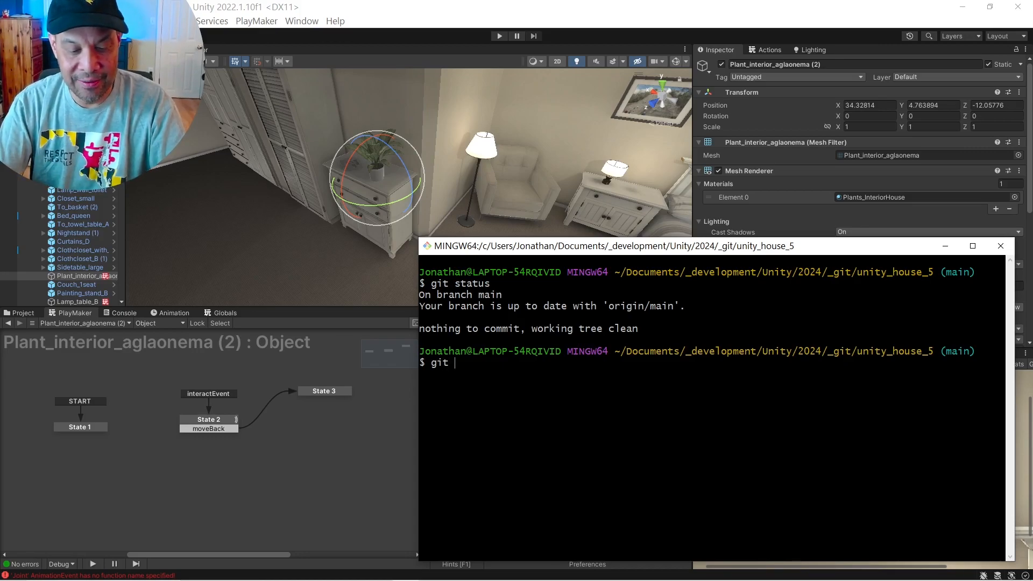
{"action": "type", "text": "status"}
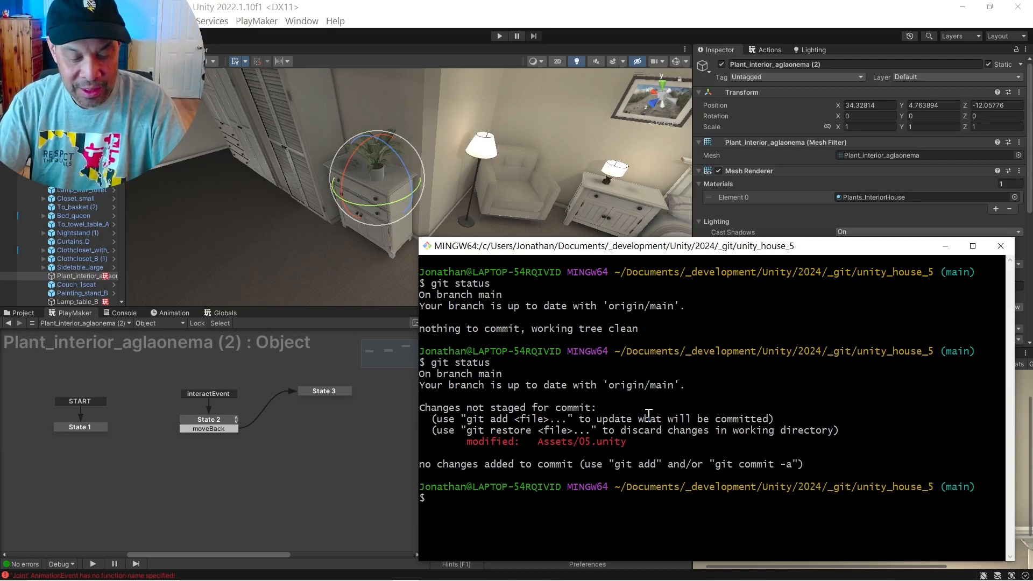
{"action": "type", "text": "git add"}
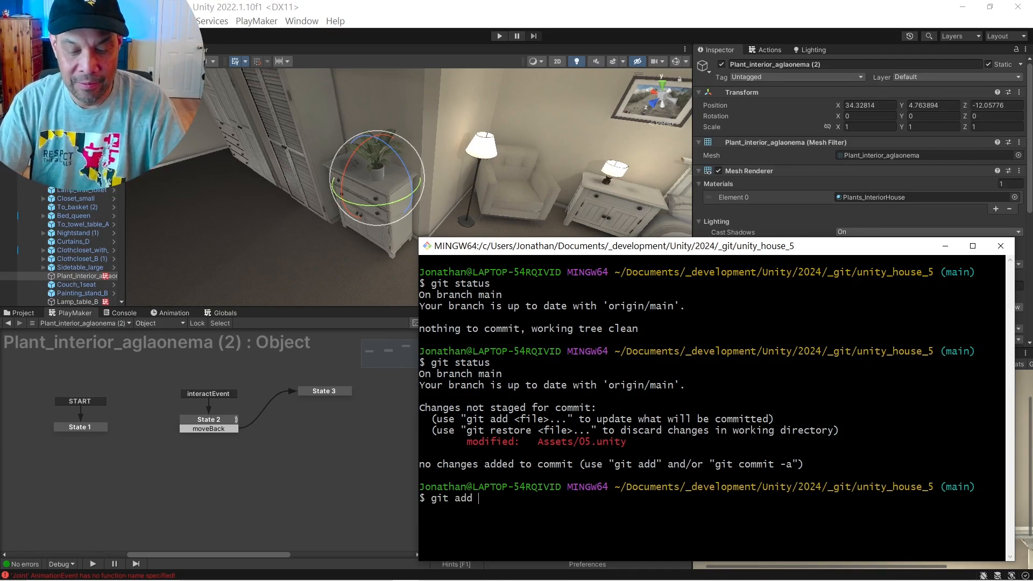
{"action": "type", "text": "--pall"}
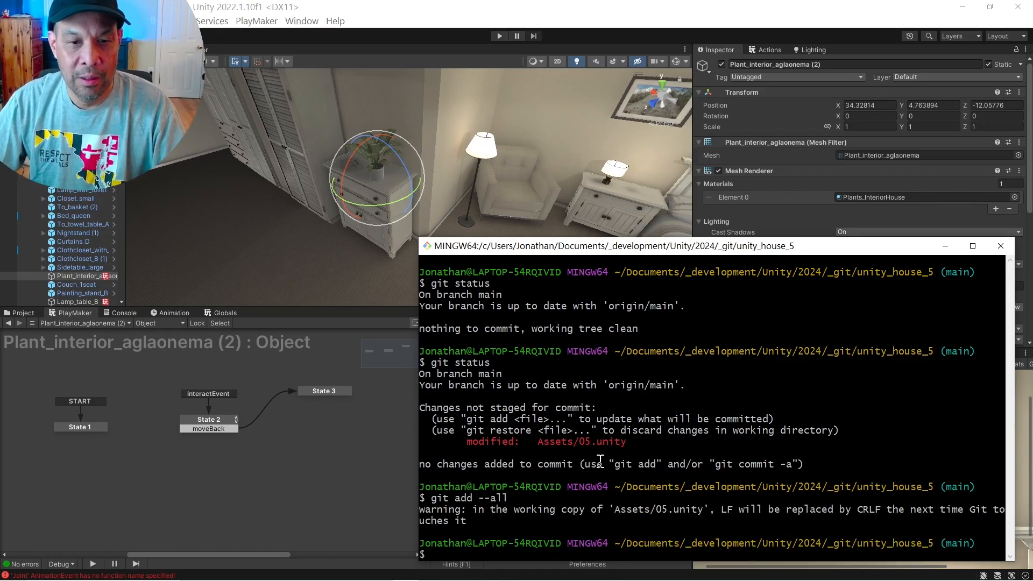
- Commit the staged scene with the message "Added plant pickup"
{"action": "type", "text": "git"}
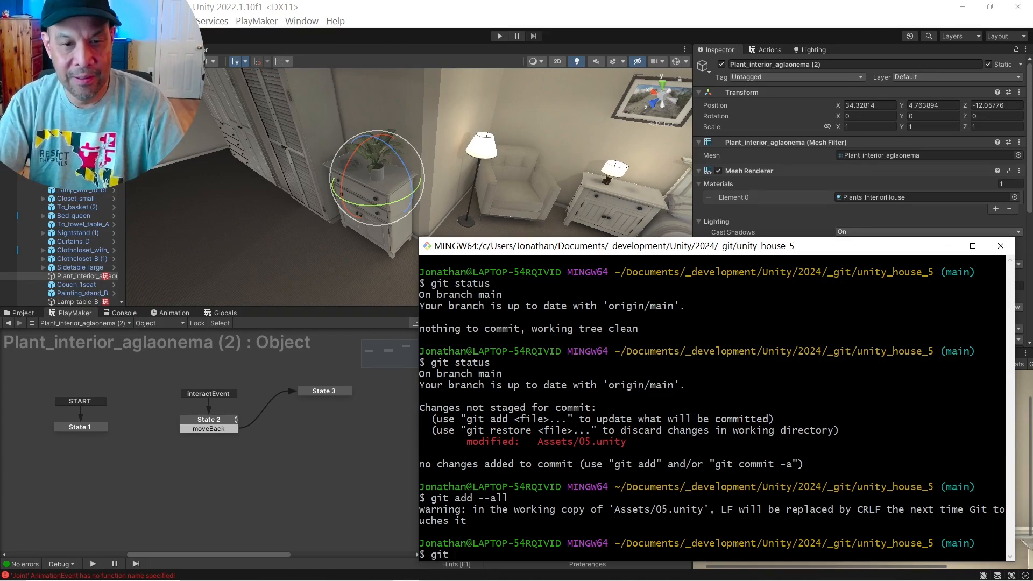
{"action": "type", "text": "commit"}
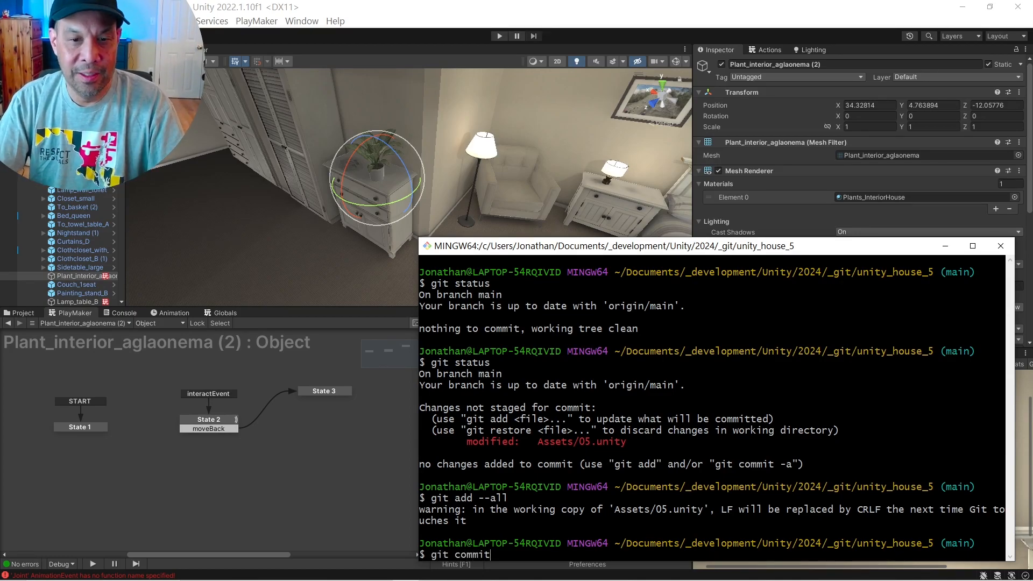
{"action": "type", "text": "-\""}
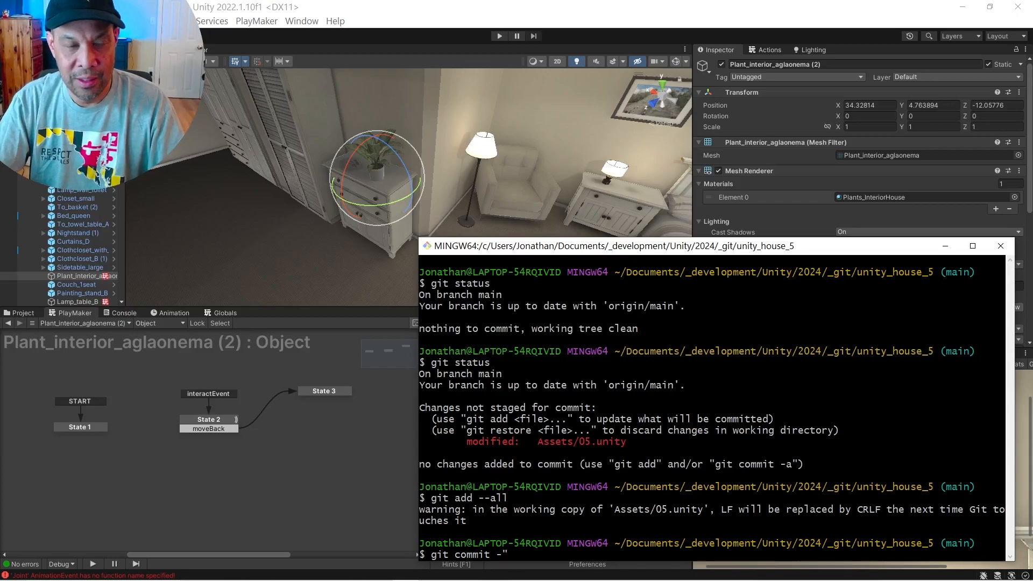
{"action": "type", "text": "m"}
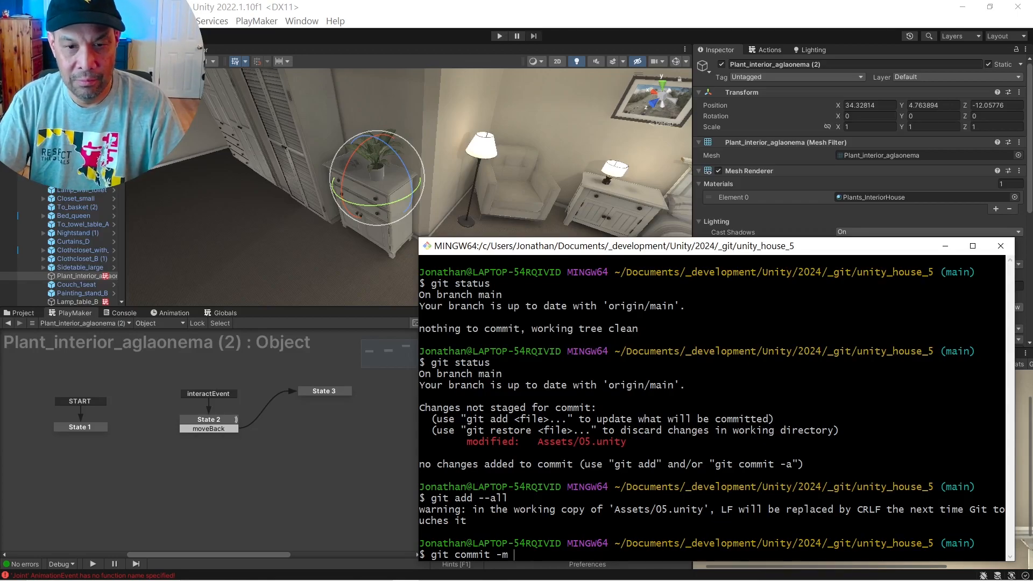
{"action": "type", "text": "\"Ad"}
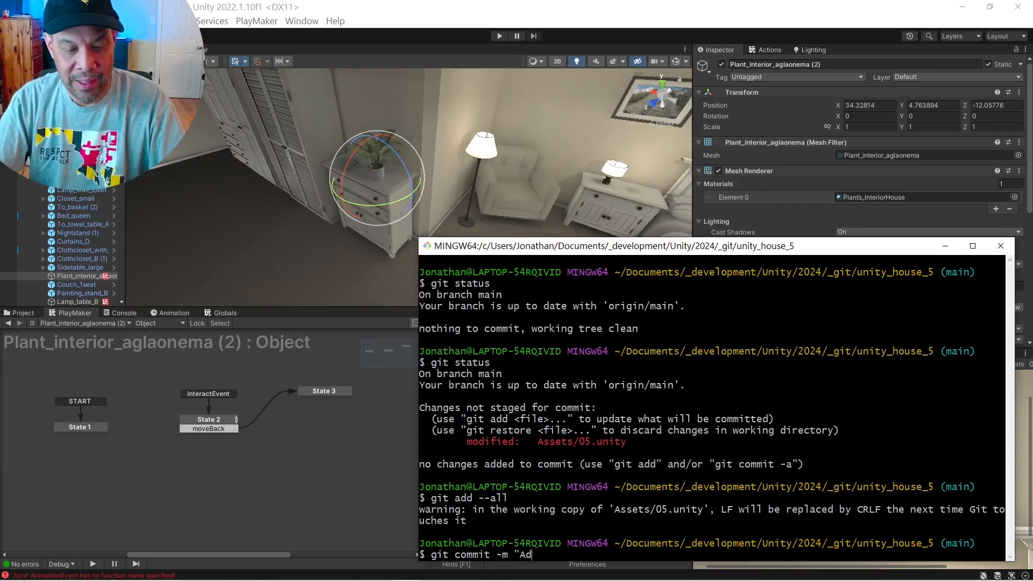
{"action": "type", "text": "ded p"}
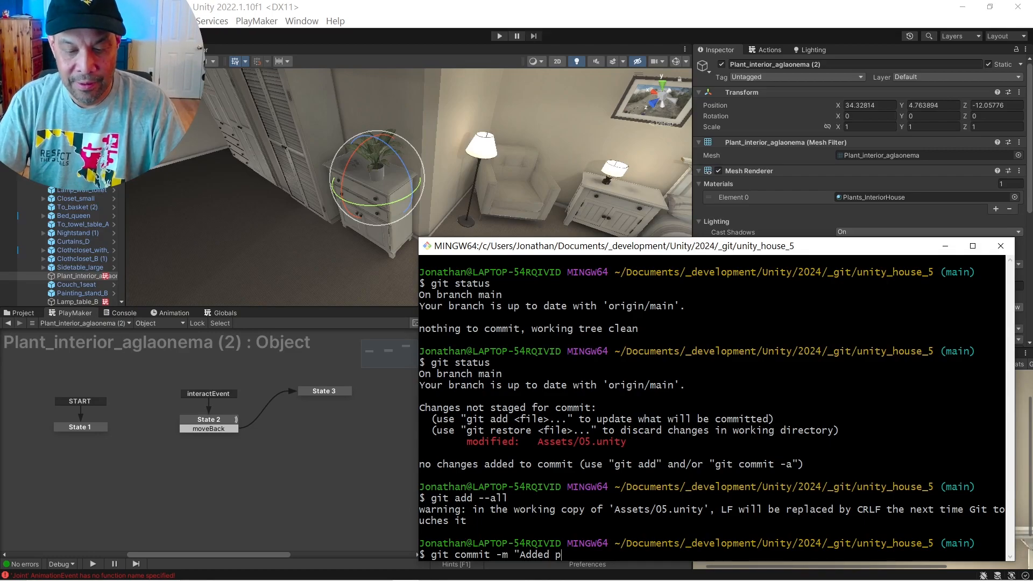
{"action": "type", "text": "lant pip"}
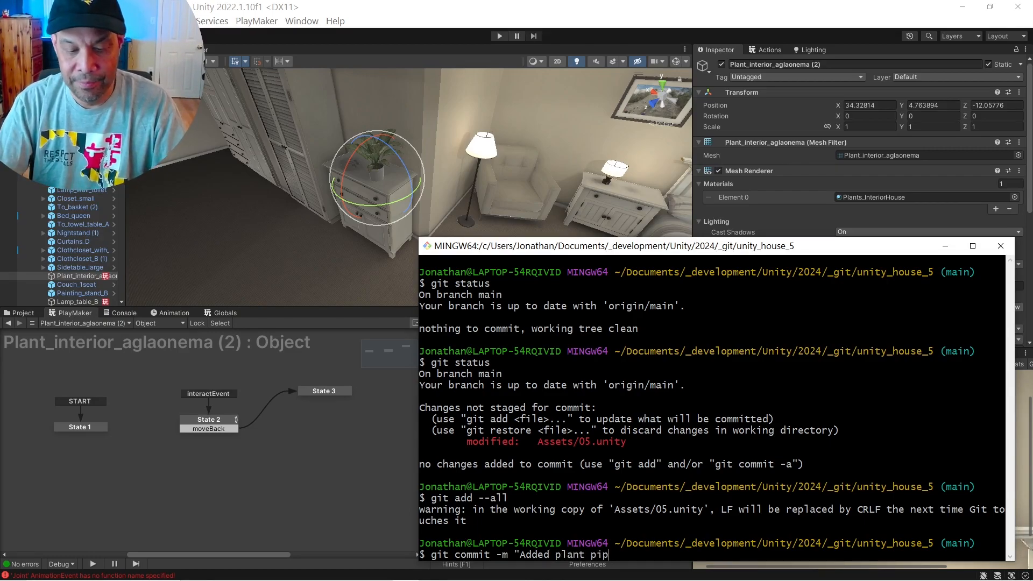
{"action": "type", "text": "cki"}
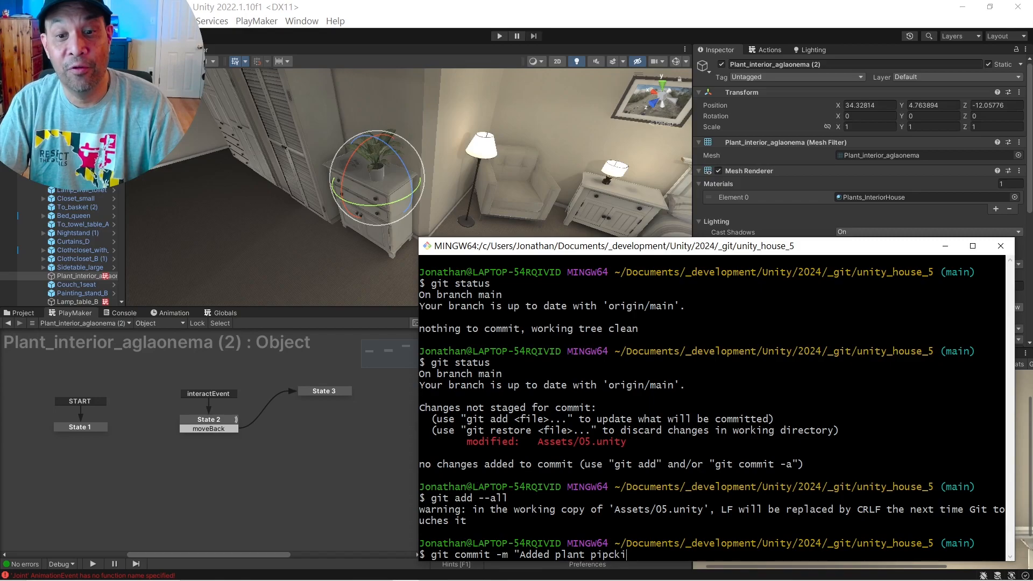
{"action": "key", "text": "BackSpace"}
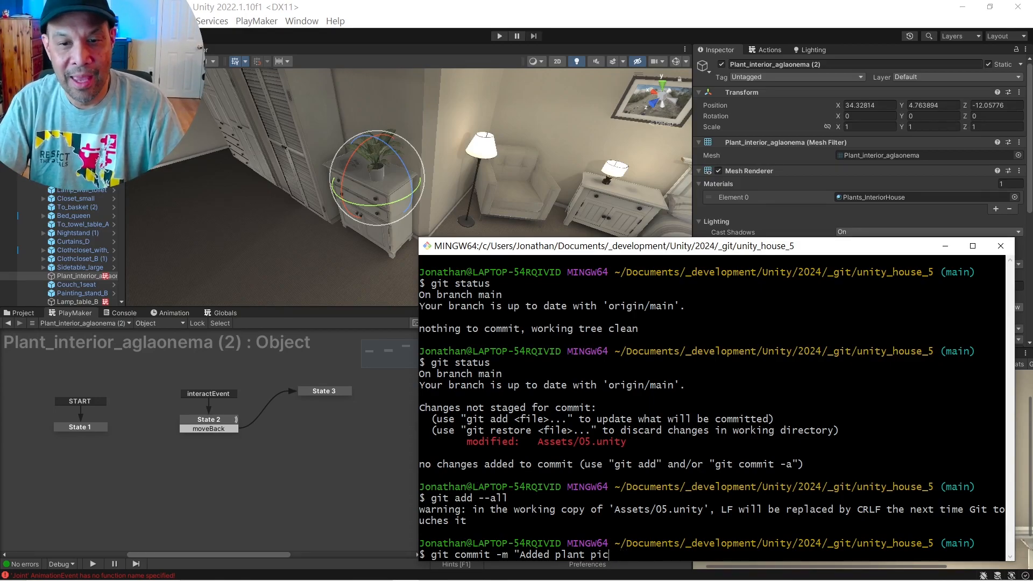
{"action": "type", "text": "k\""}
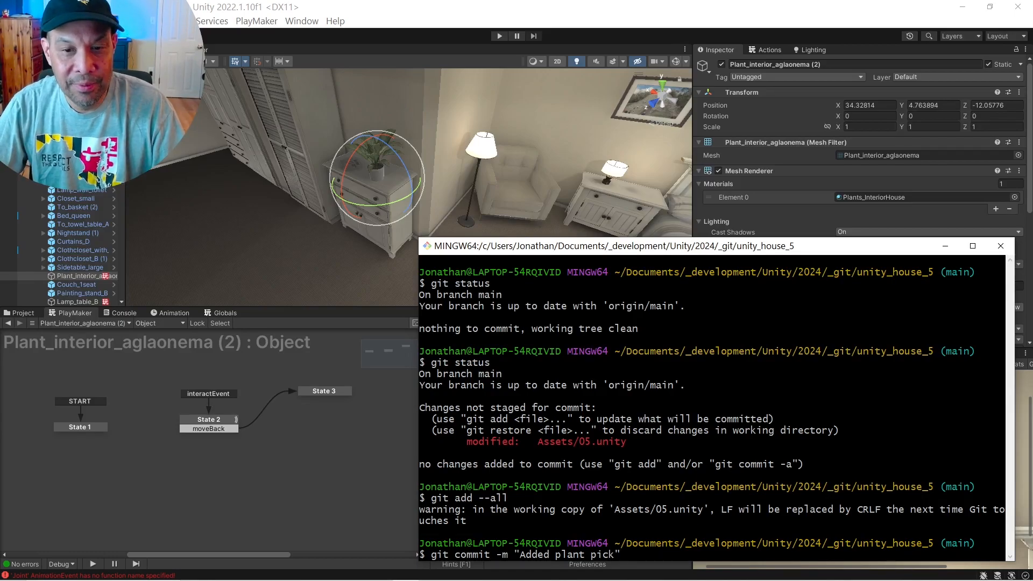
{"action": "type", "text": "up"}
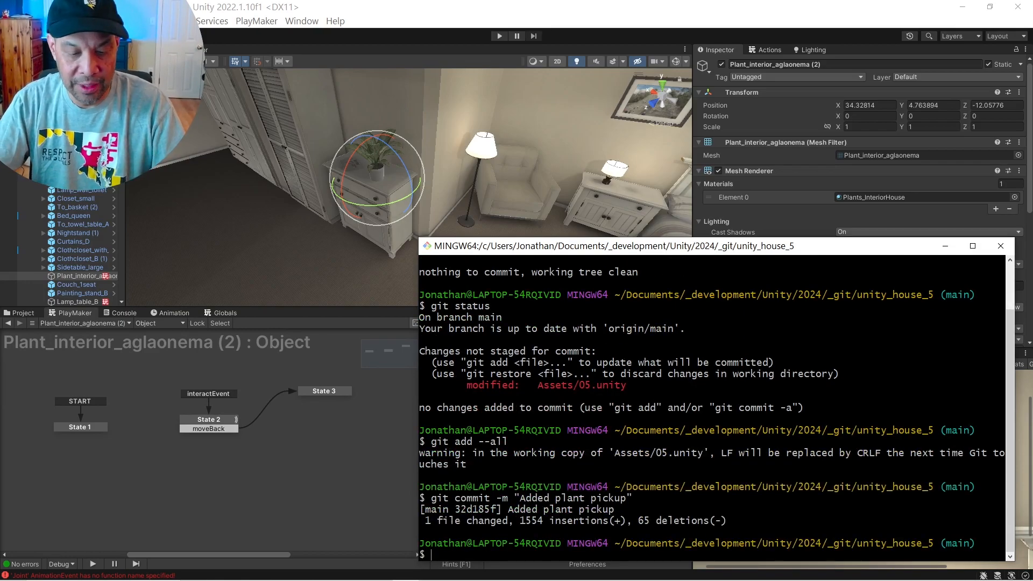
- Push the commit with git push origin and confirm a clean, up-to-date branch via git status
{"action": "type", "text": "git push origin"}
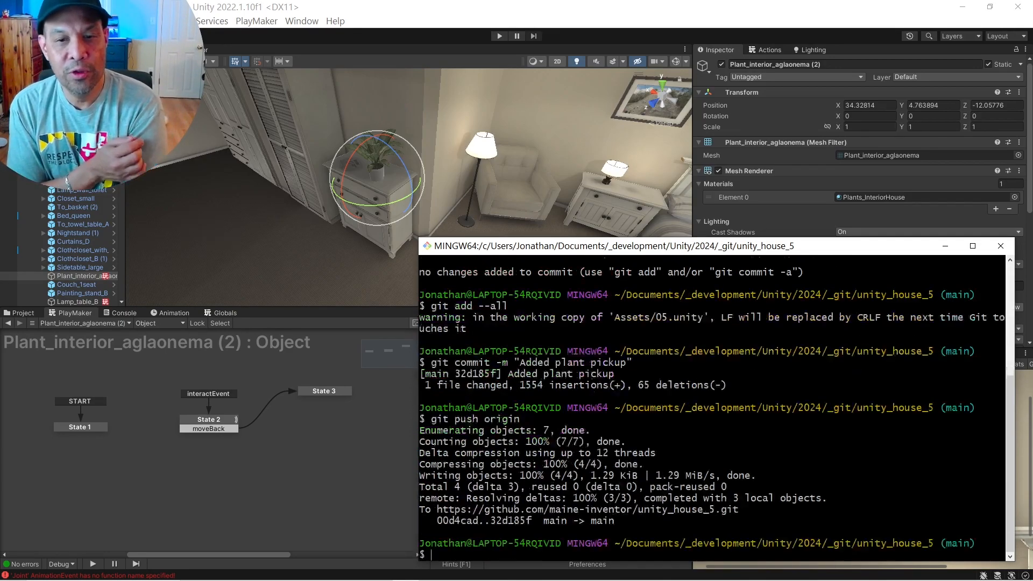
{"action": "type", "text": "git push origin"}
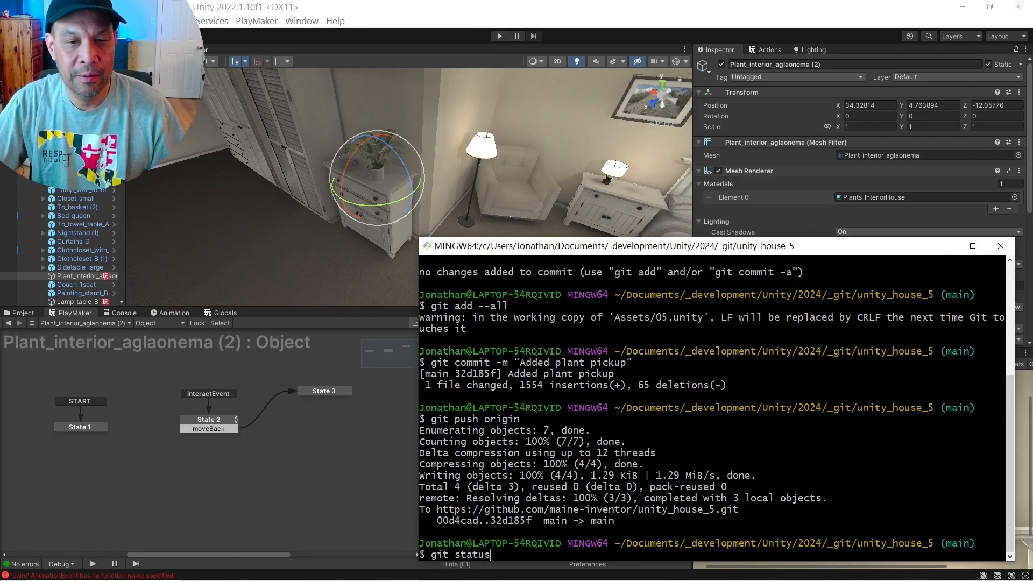
{"action": "key", "text": "enter"}
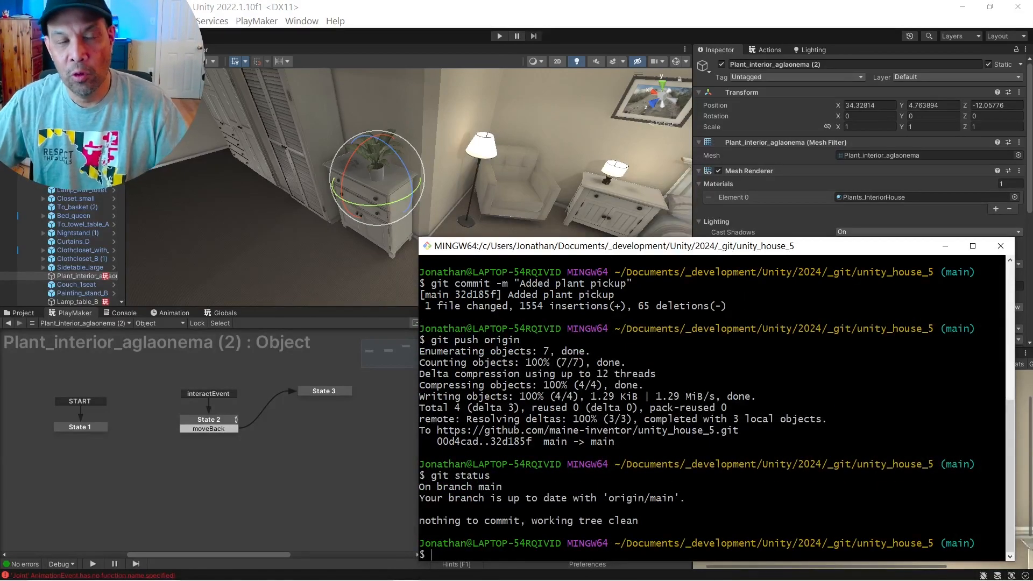